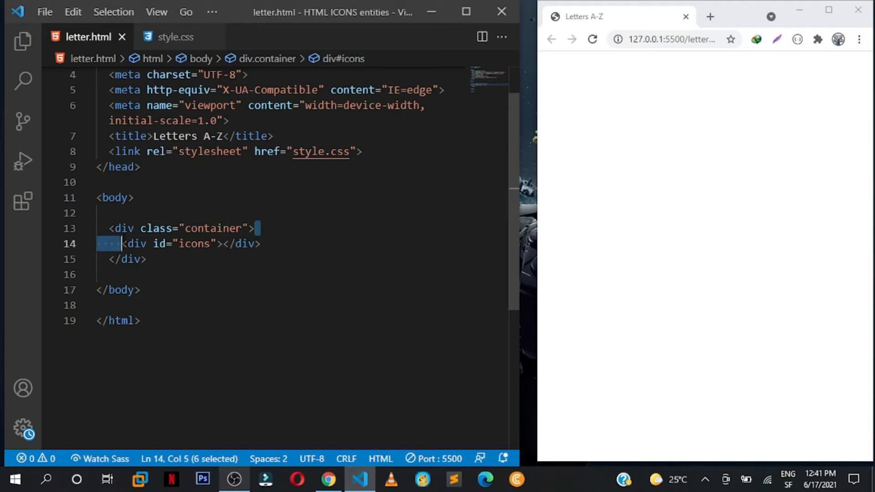
Review the icons div and stylesheet, then add an empty script block below the container
click(229, 228)
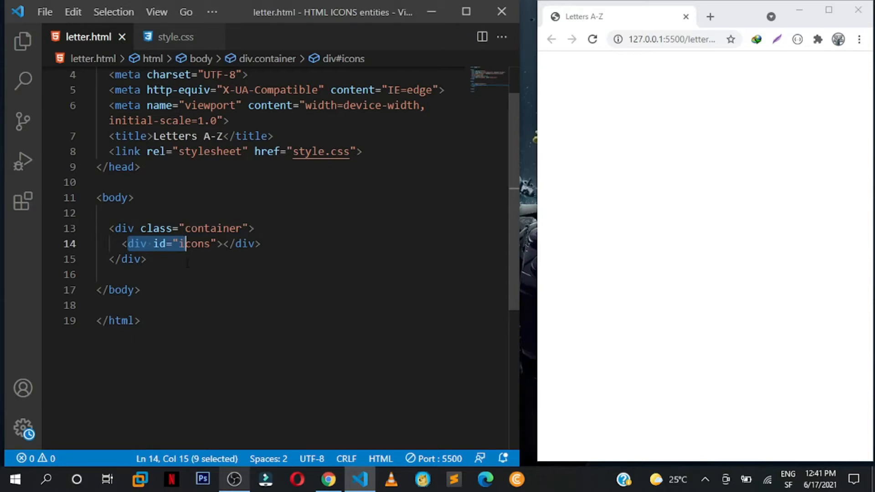
click(147, 259)
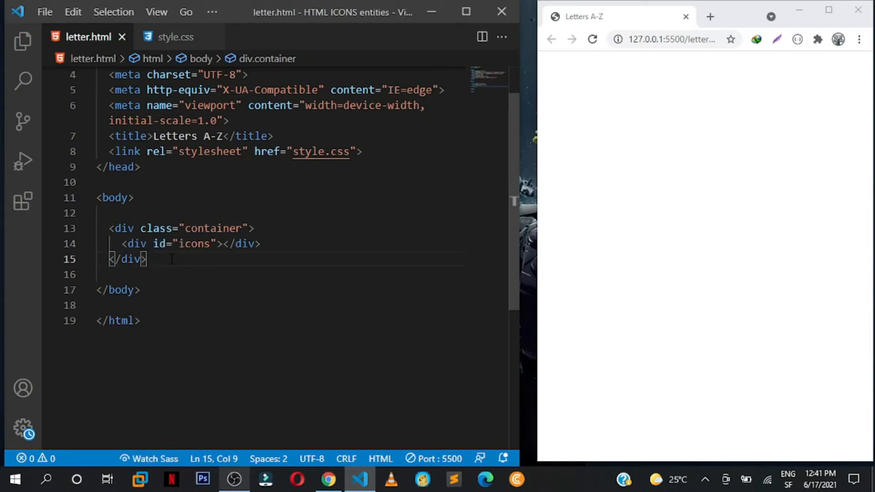
click(175, 37)
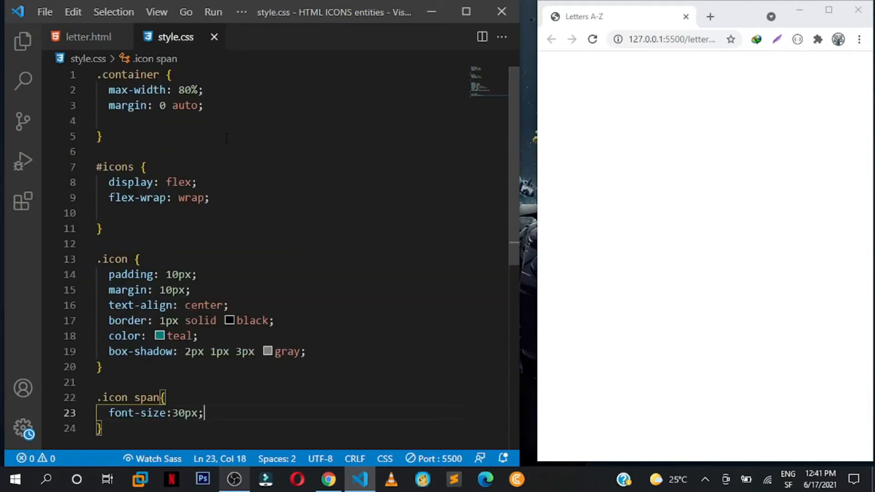
scroll(down, 3)
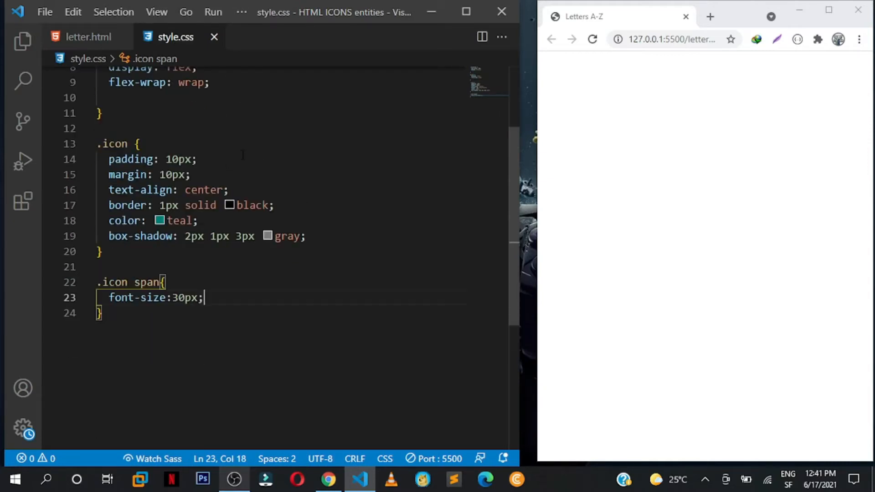
mouse_move(214, 37)
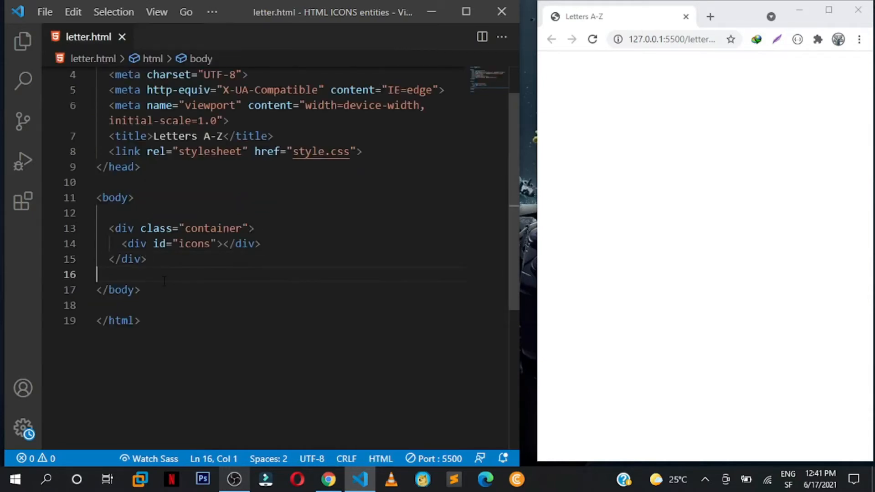
key(Enter)
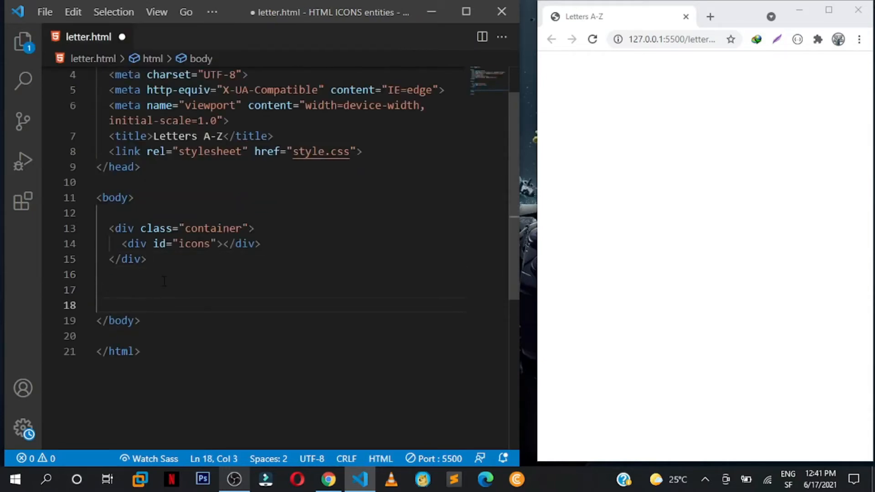
text(sc)
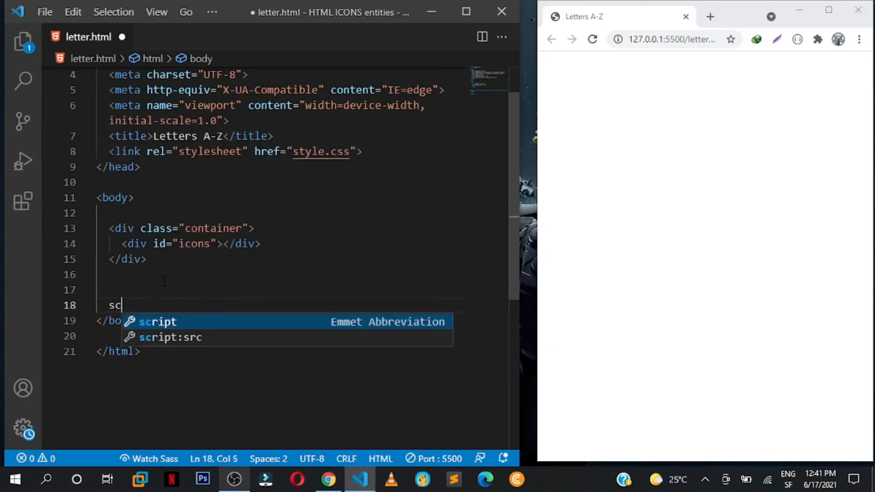
text(ript></script>)
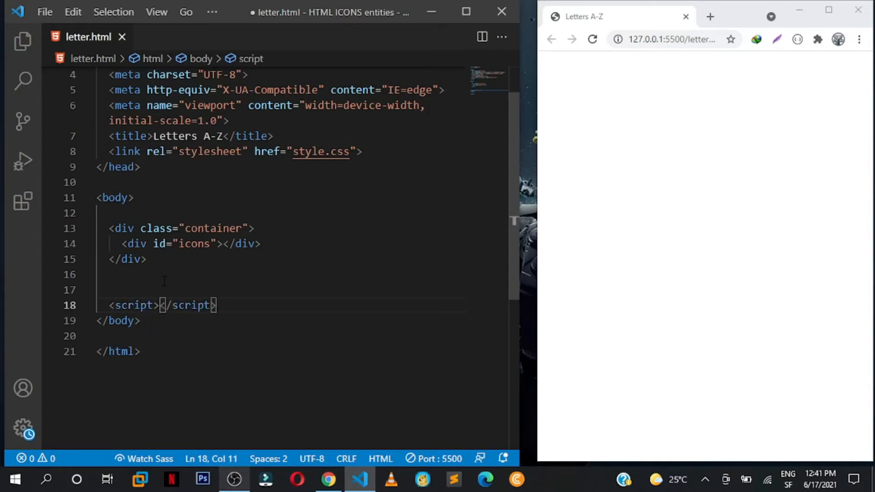
key(enter)
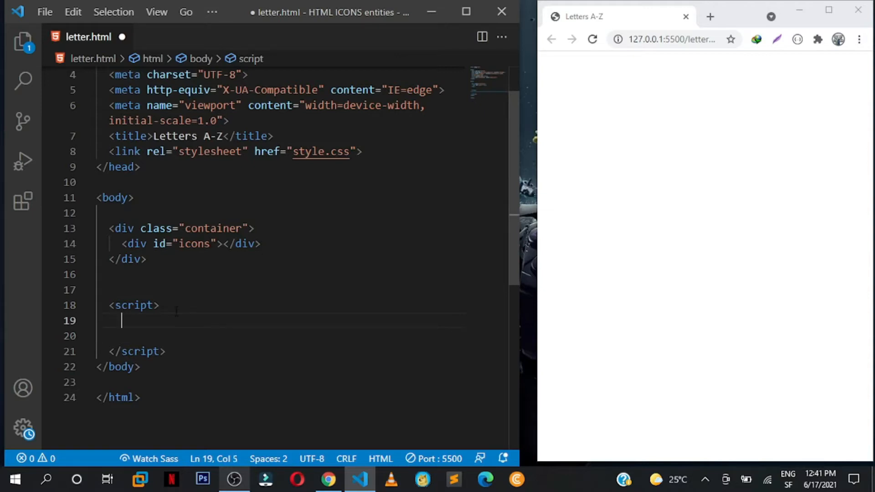
Write const iconDiv = document.querySelector('#icons'); inside the script block
text(const)
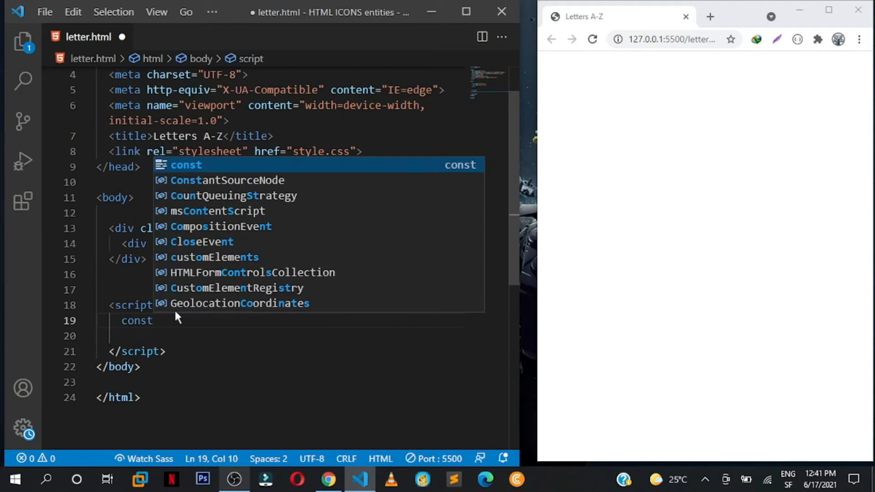
text(i)
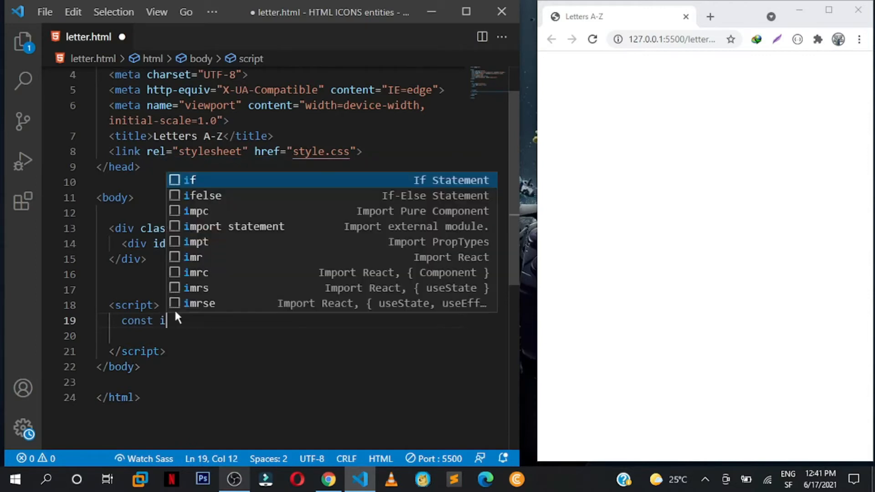
text(con)
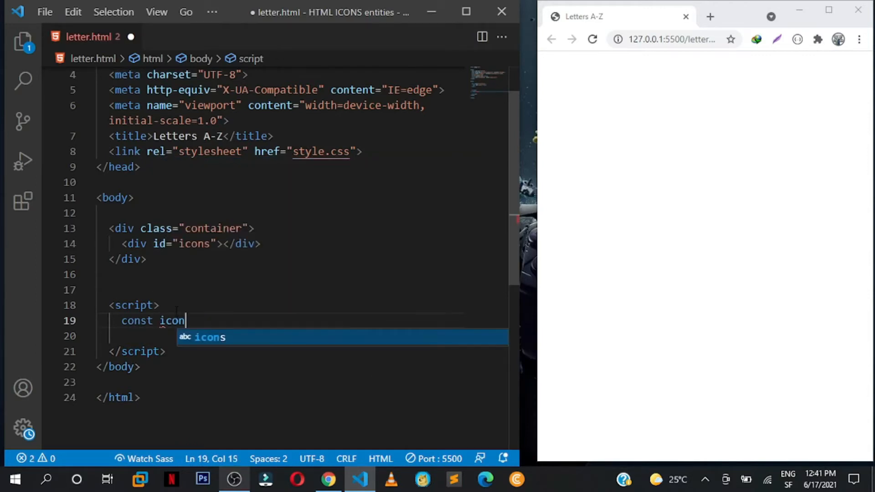
text(Div)
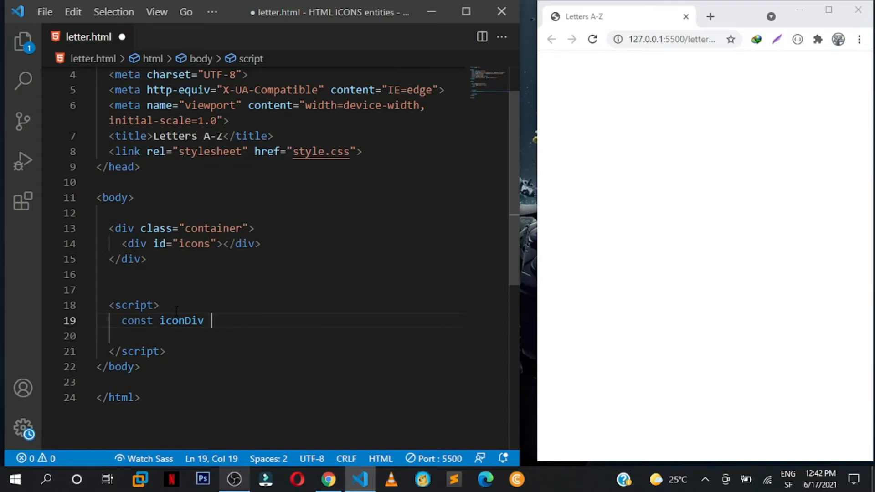
text(= doc)
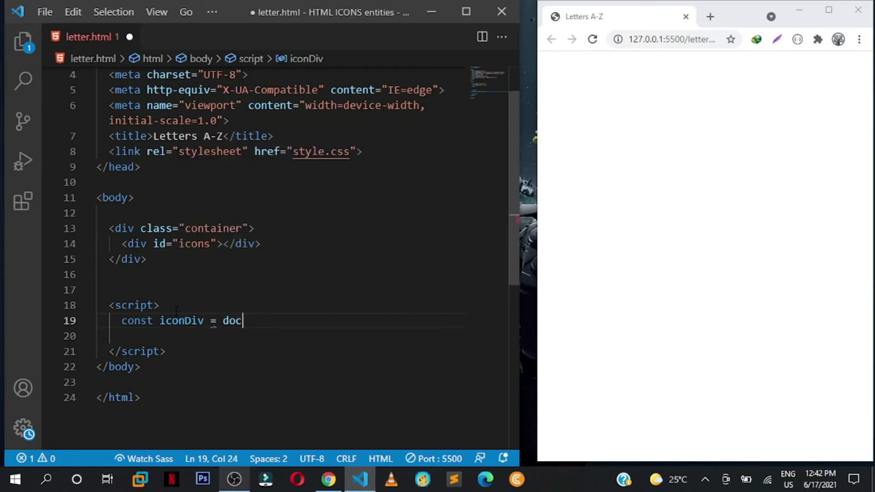
text(ument)
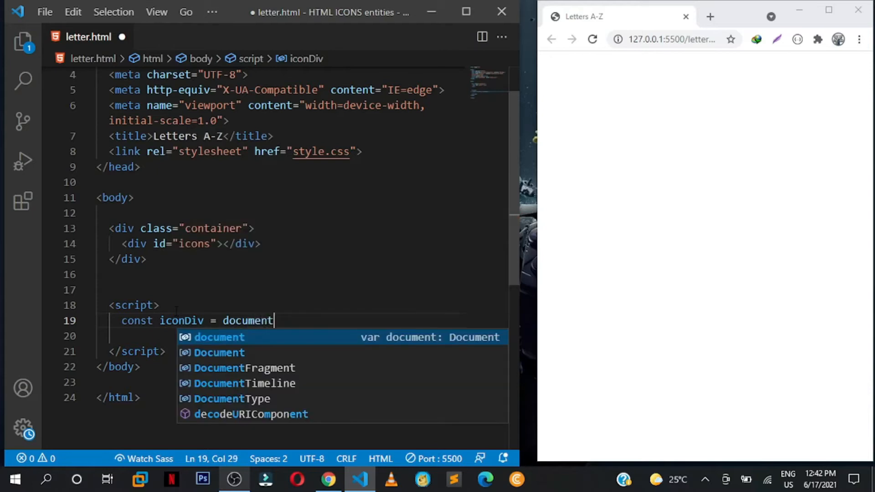
text(/quer)
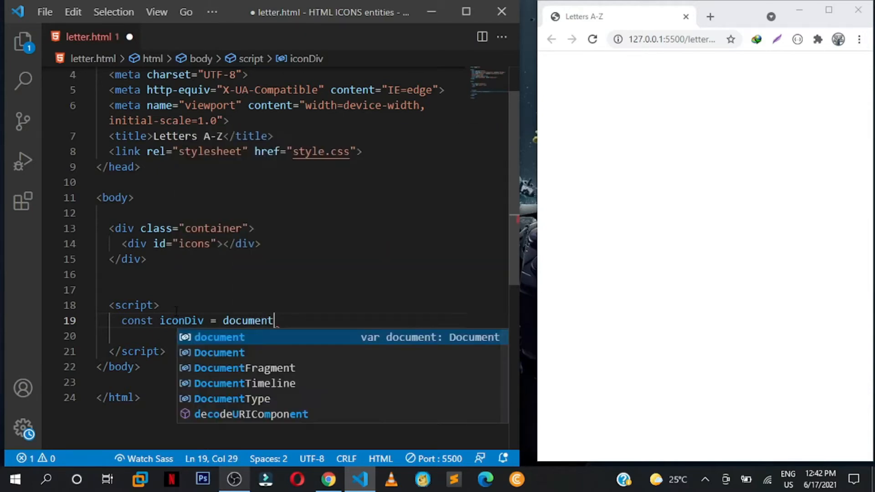
text(.q)
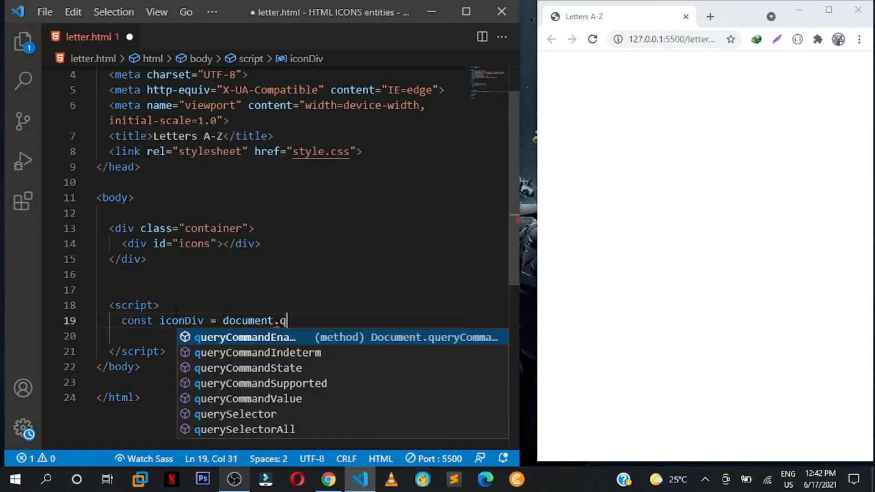
text(uers)
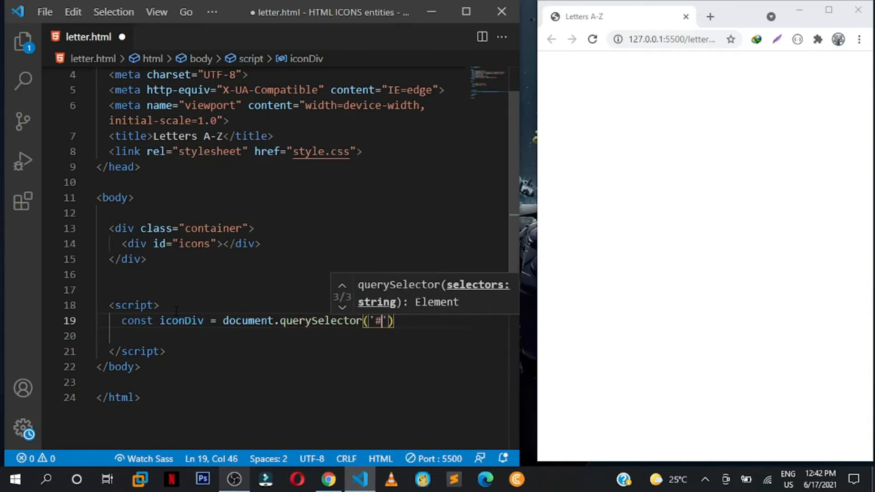
text(icons)
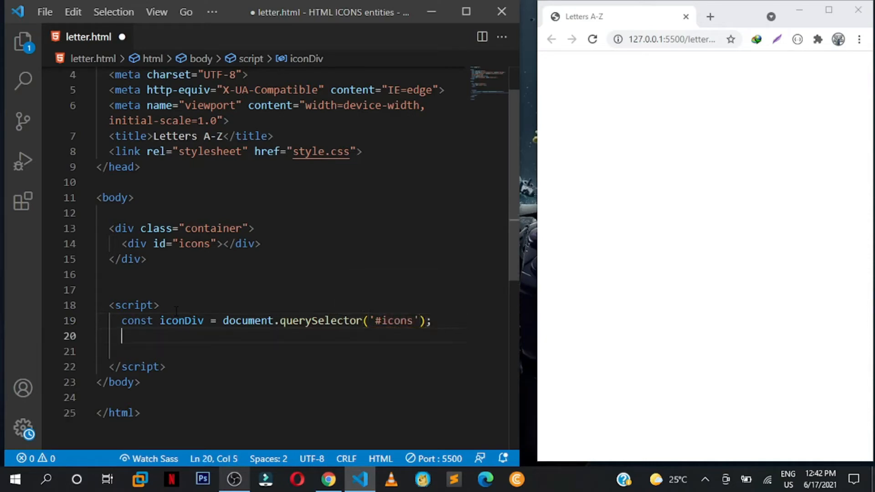
Add the line const output = ""; below the iconDiv declaration
text(const)
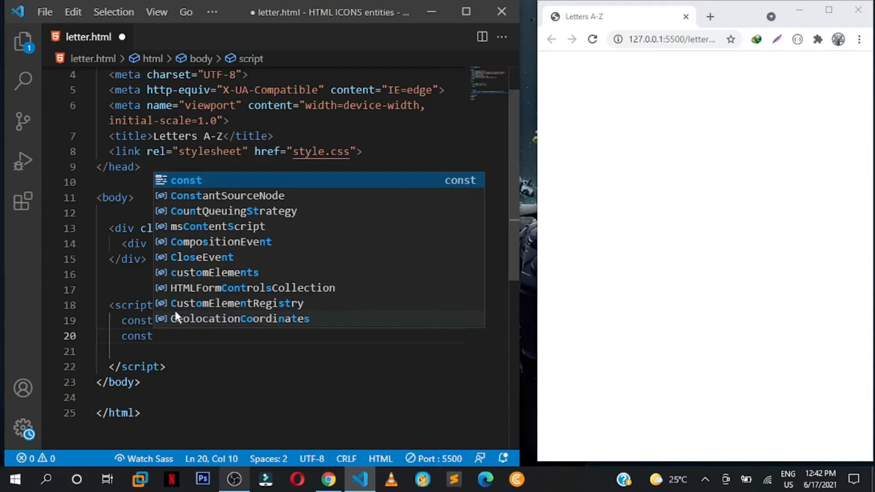
text(output = ")
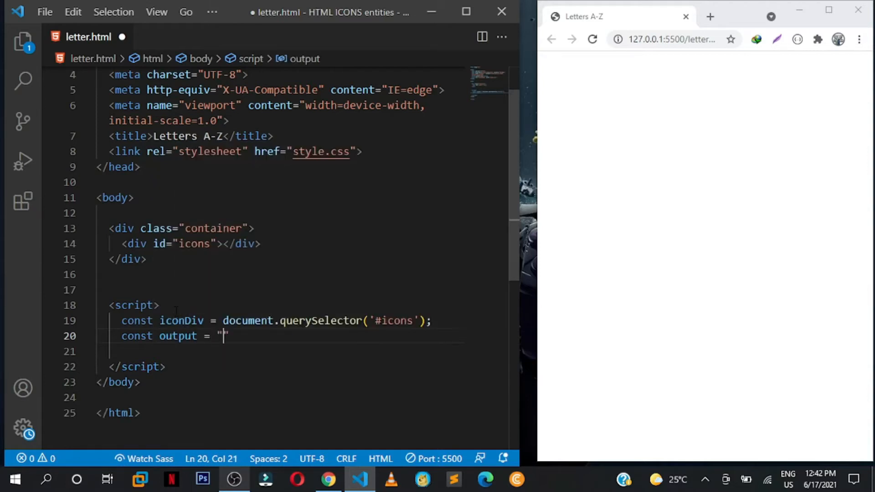
text(;)
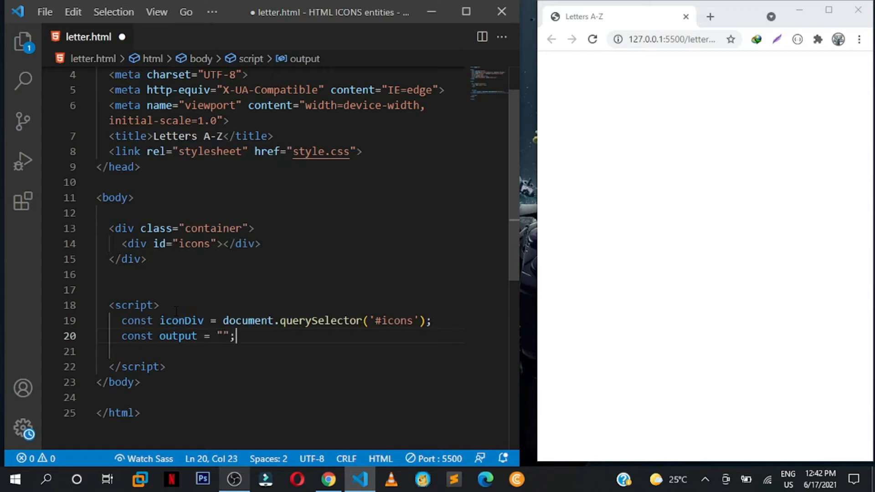
key(Enter)
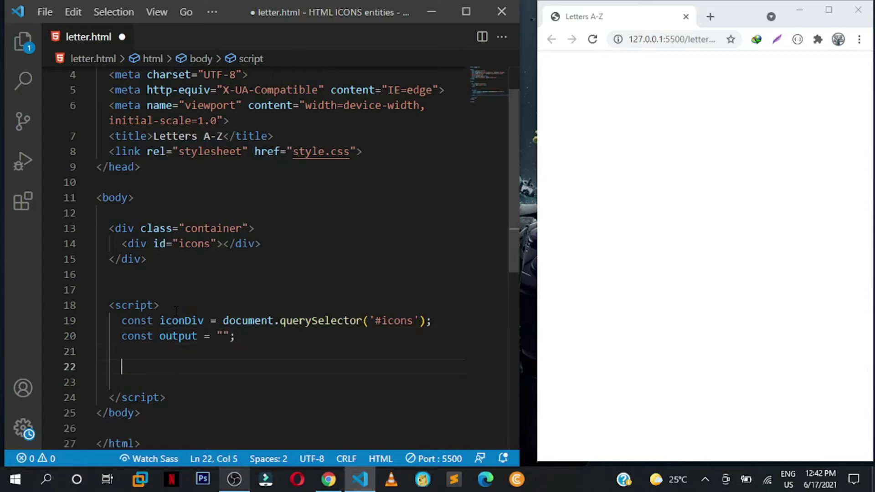
Write a for loop header running i from 65 while i < 91, incrementing i
text(for()
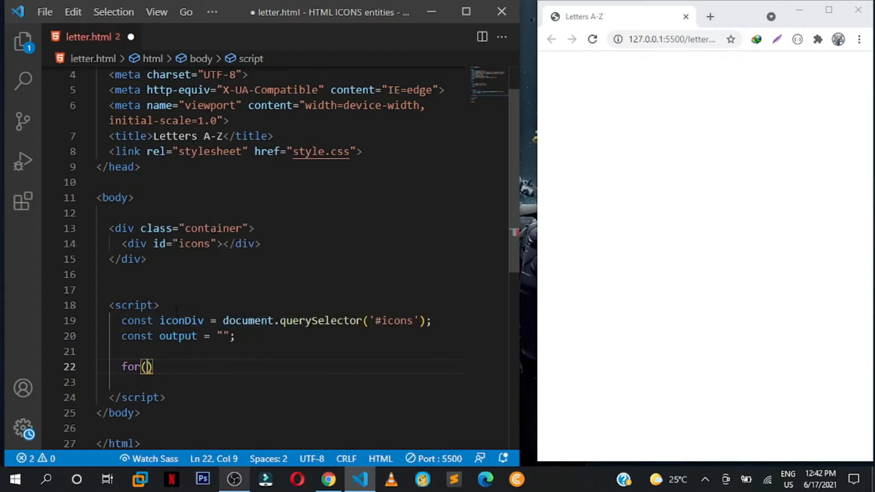
text({)
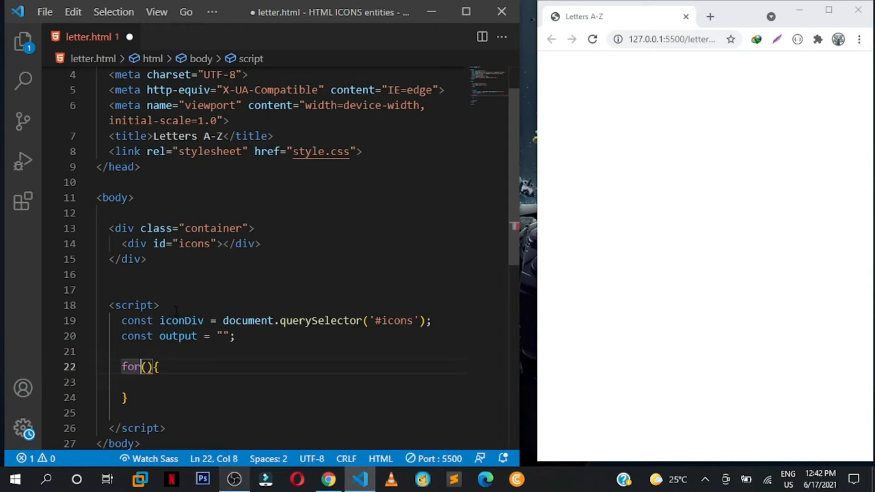
text(var i = 65)
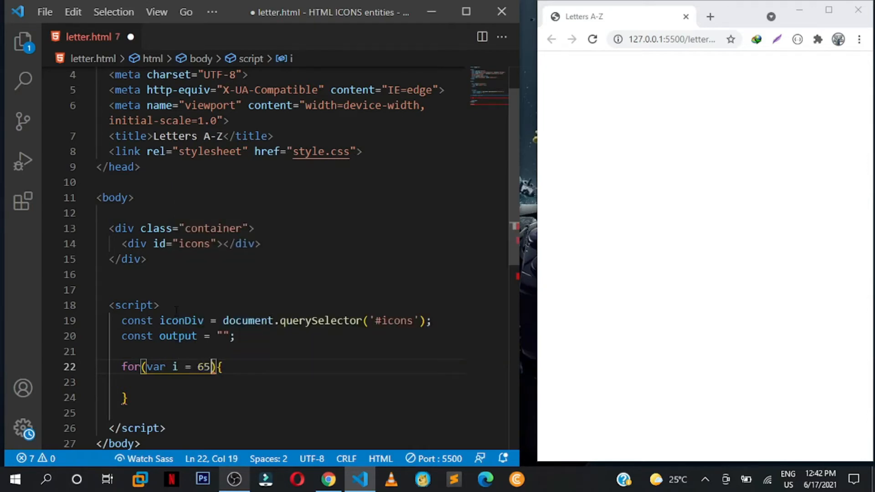
text(;)
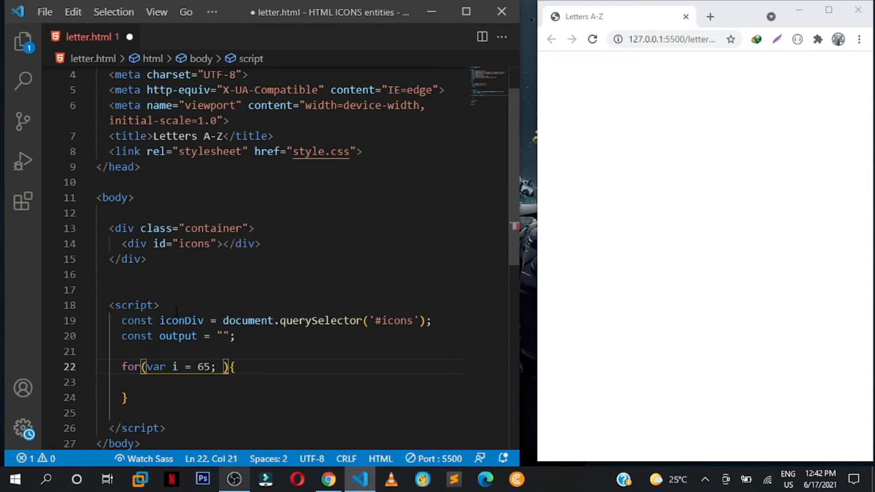
text(i)
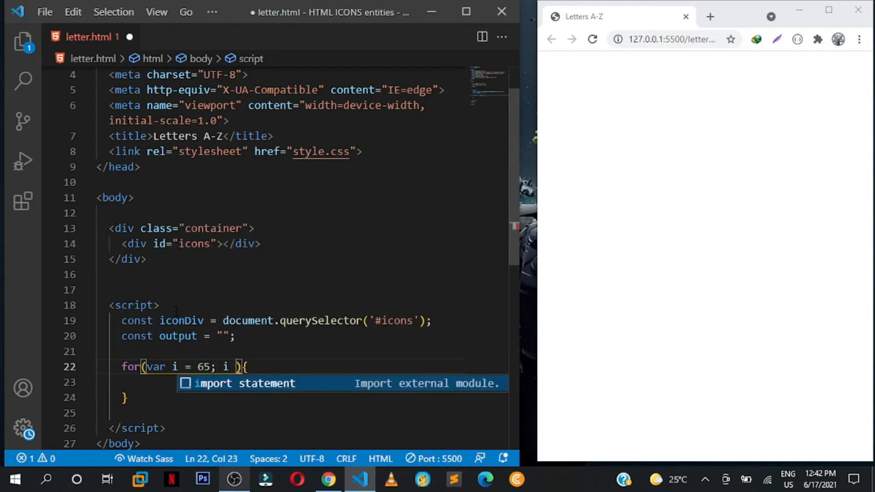
text(< 91;)
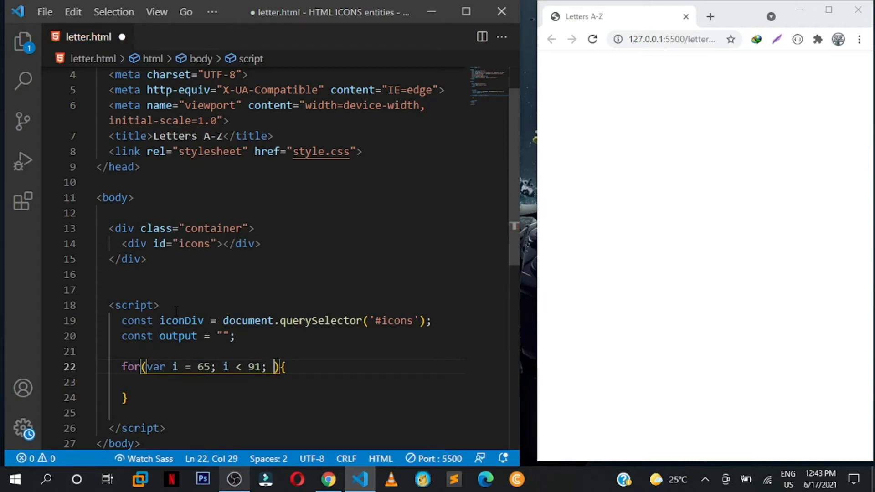
text(i++)
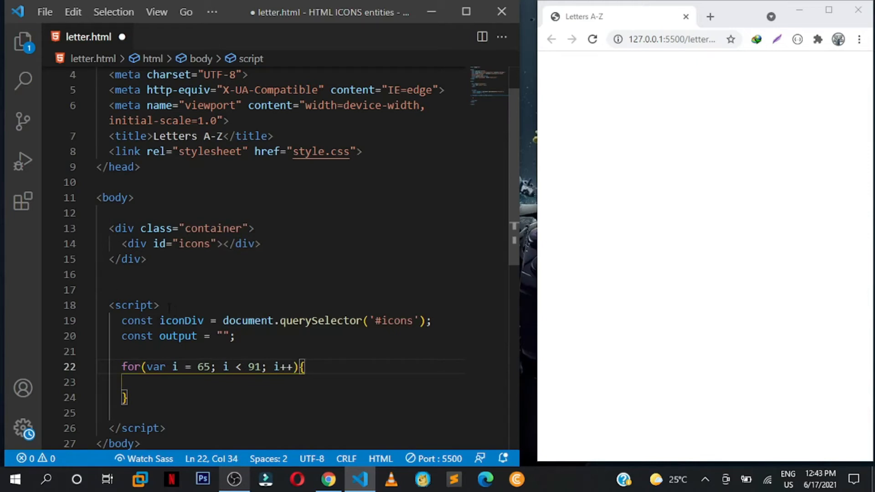
Inside the loop, append a <div class="icons"></div> template to output
click(134, 382)
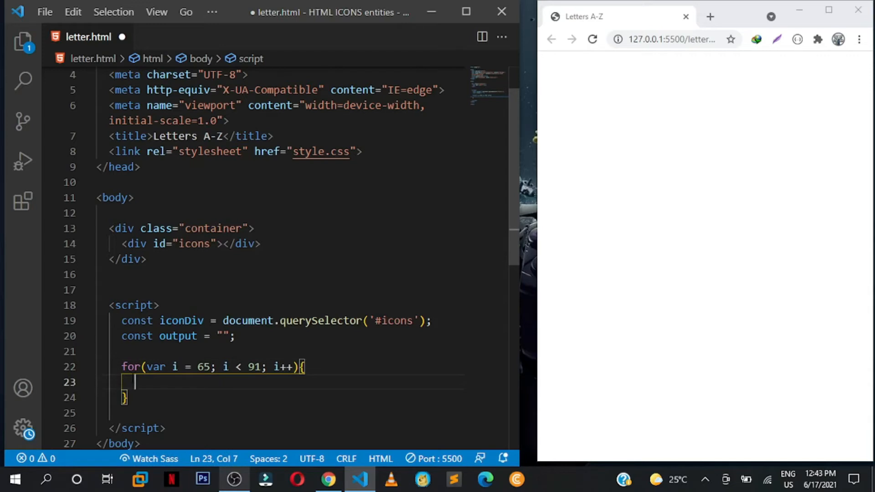
text(output)
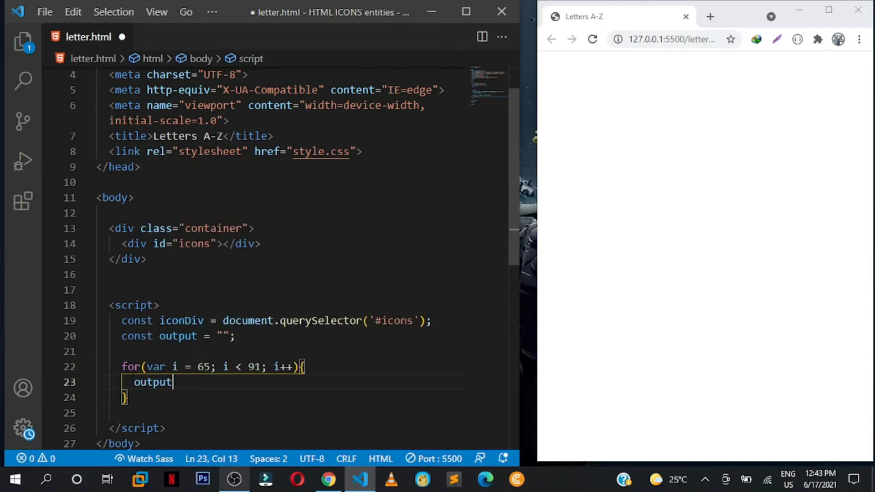
text(+= ``;)
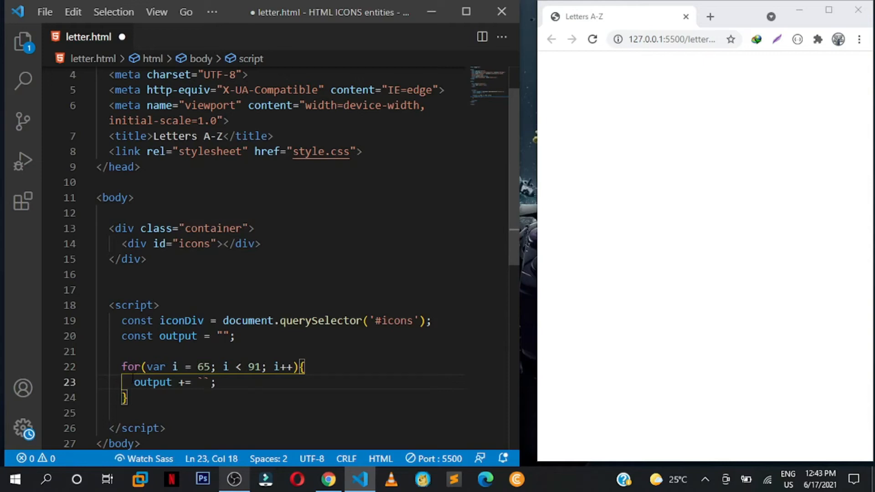
text(<div>)
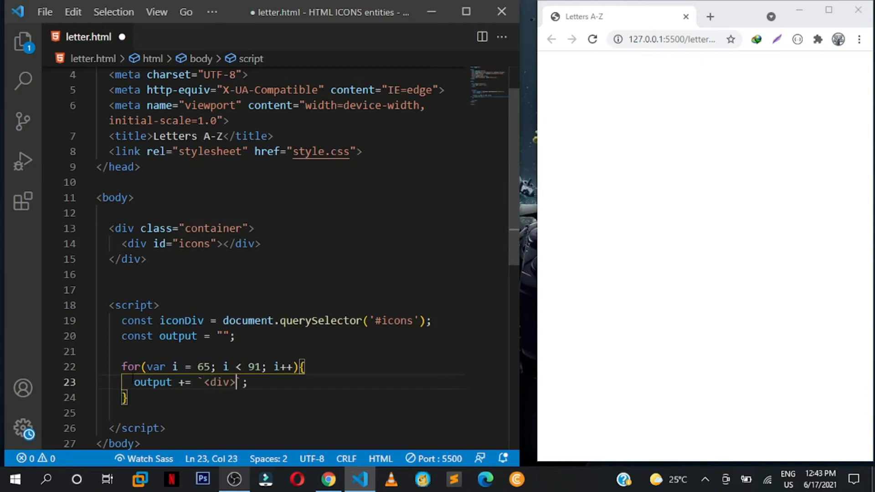
text(</div>)
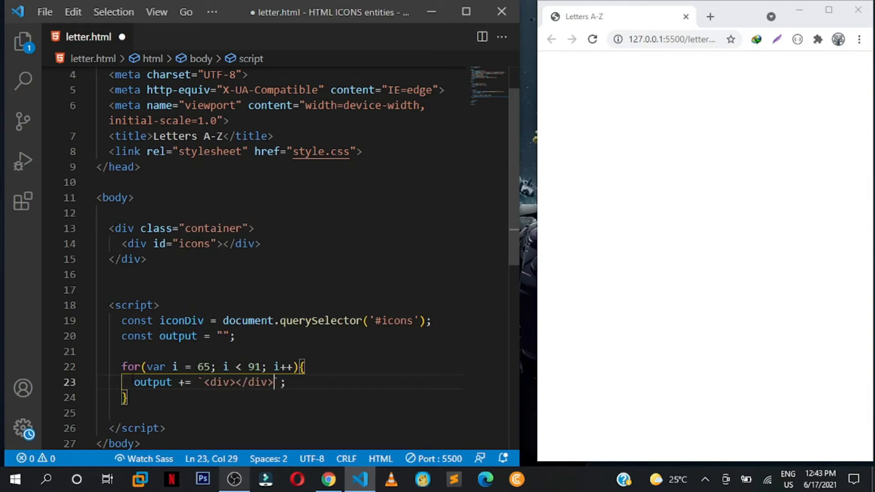
click(229, 382)
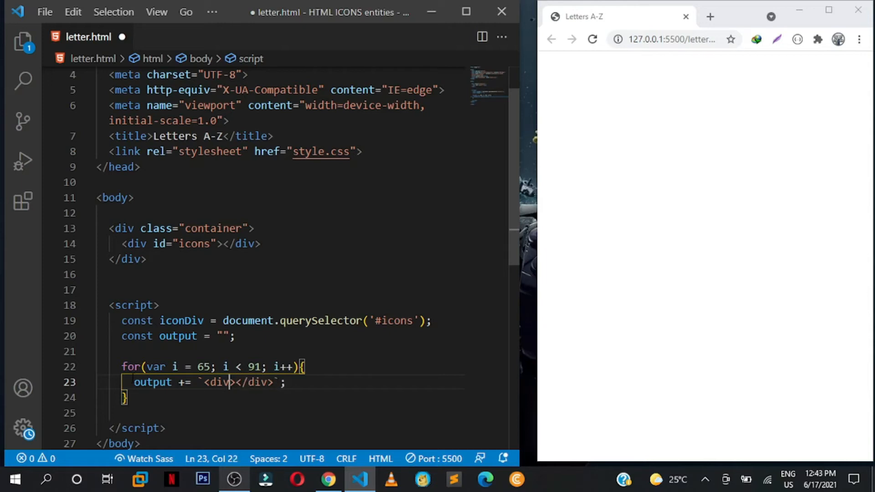
text(class=)
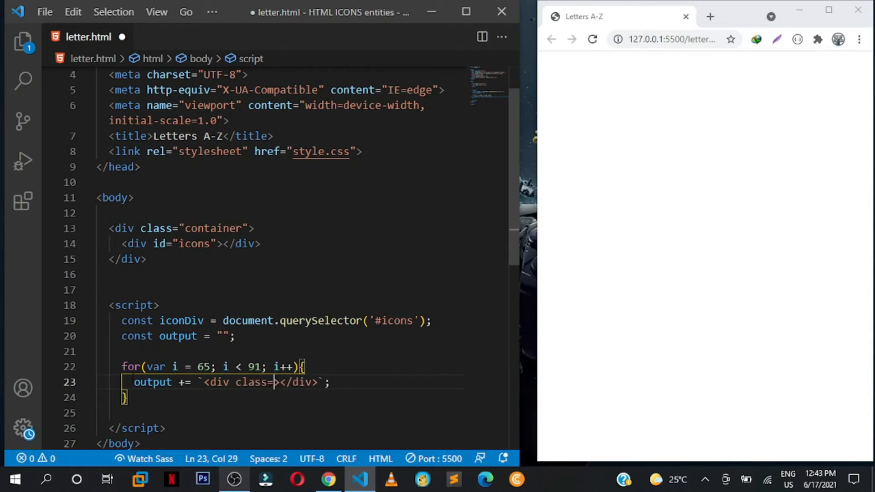
text(")
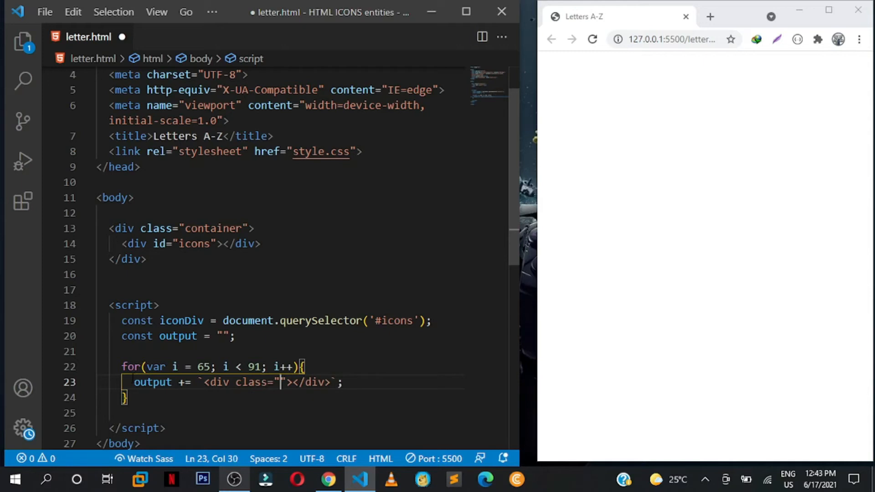
text(ioc)
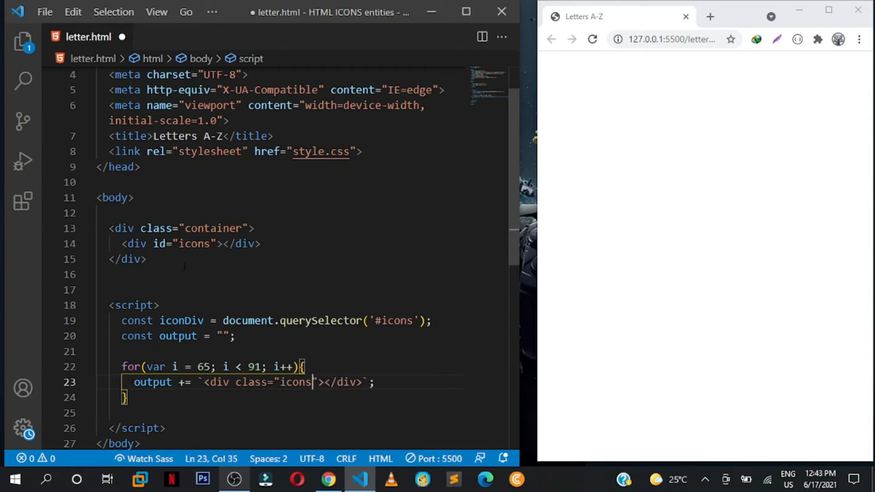
click(23, 42)
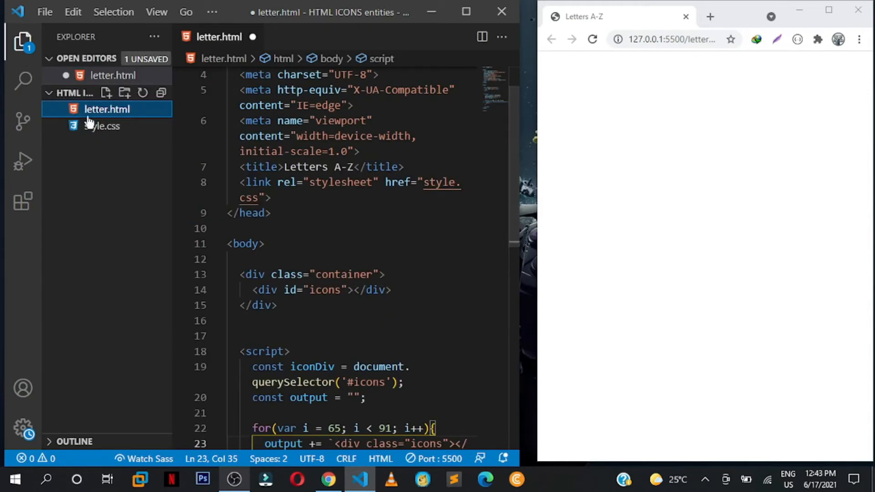
Confirm the class name in style.css, then split the div template around a blank inner line
click(102, 126)
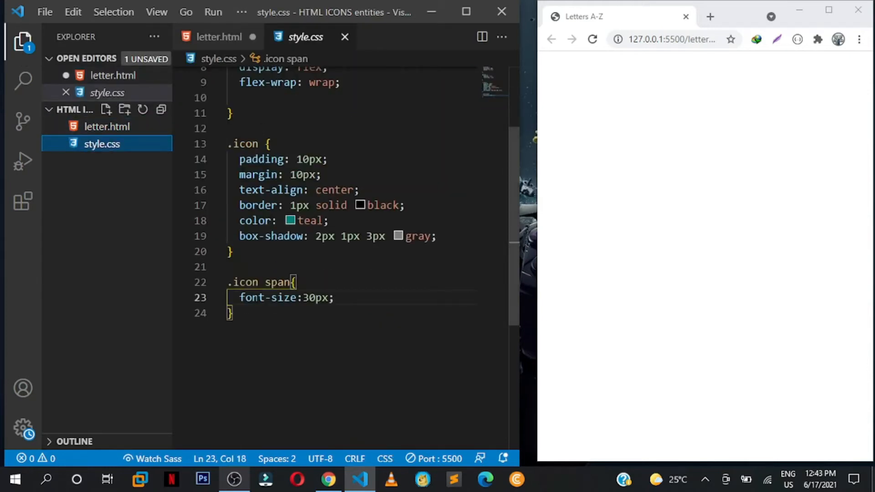
click(220, 37)
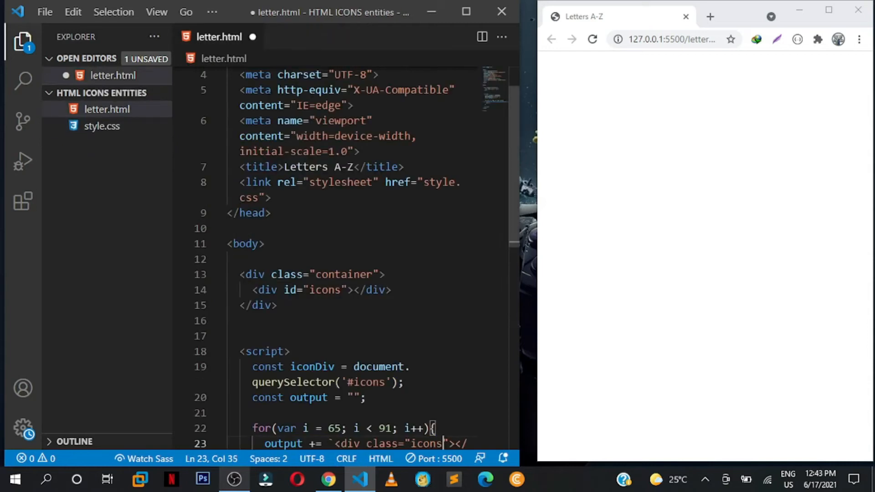
scroll(down, 3)
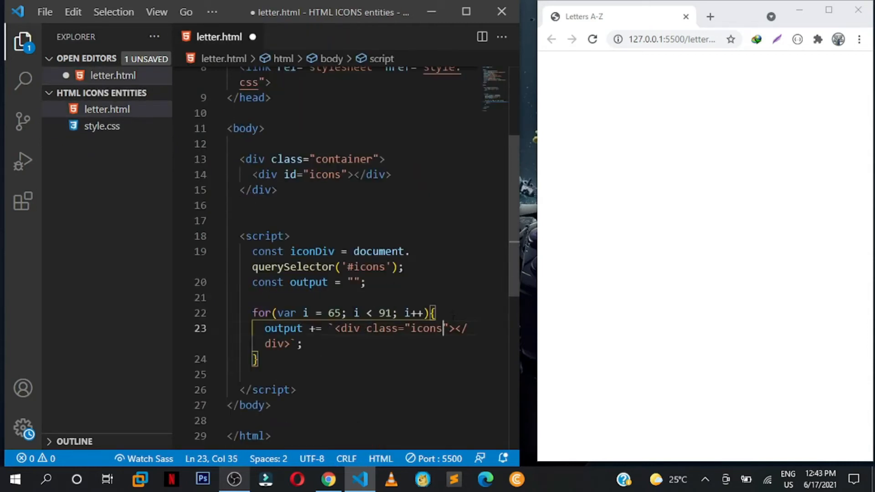
key(Enter)
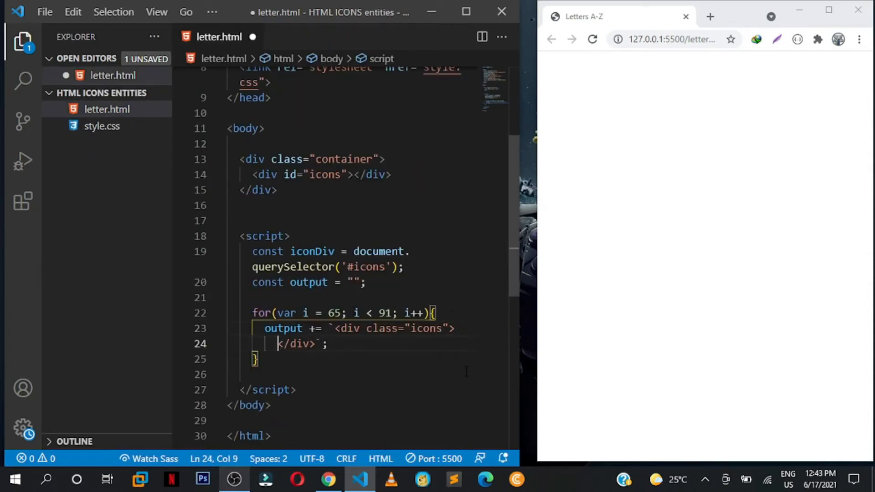
key(enter)
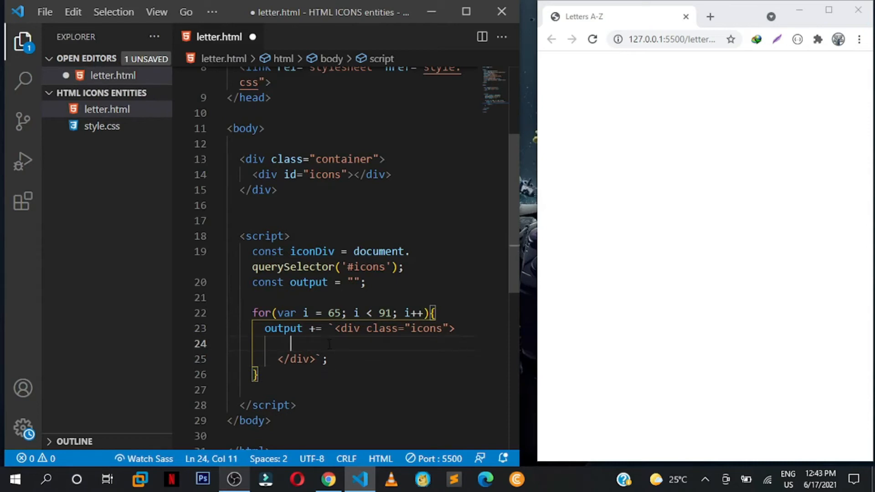
mouse_move(22, 42)
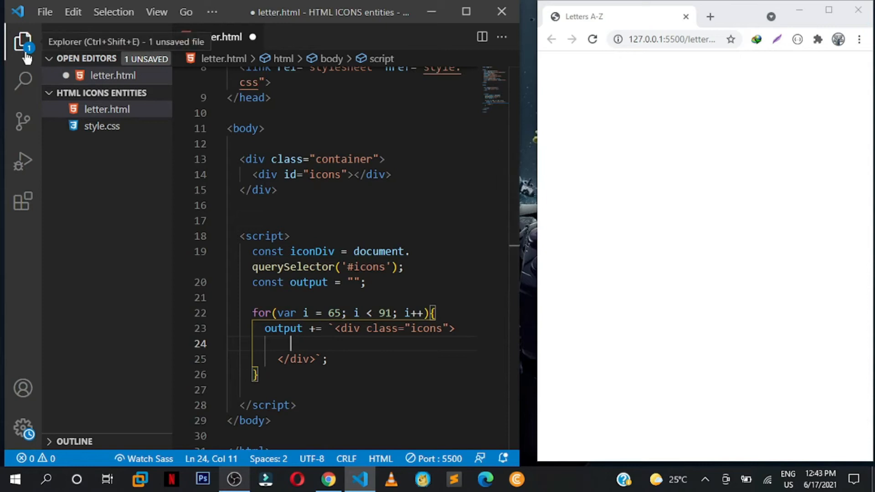
Hide the Explorer sidebar and select the loop bounds 65 and 91 to review them
click(23, 42)
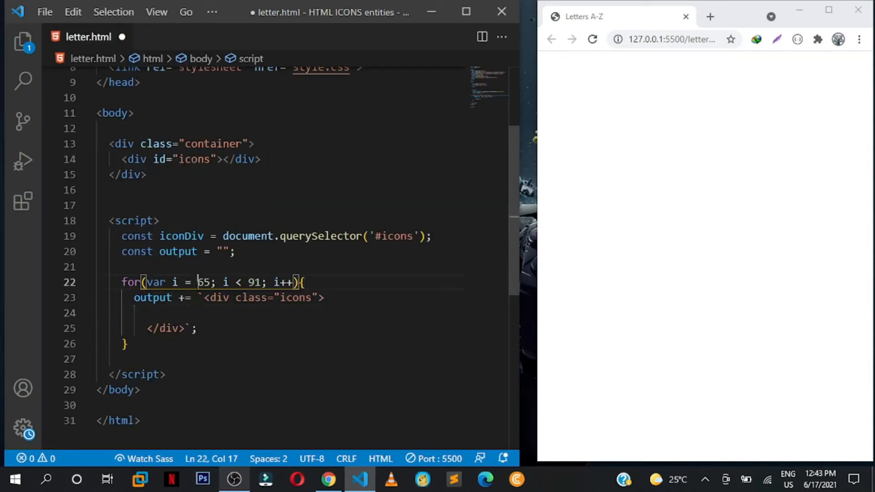
double_click(205, 283)
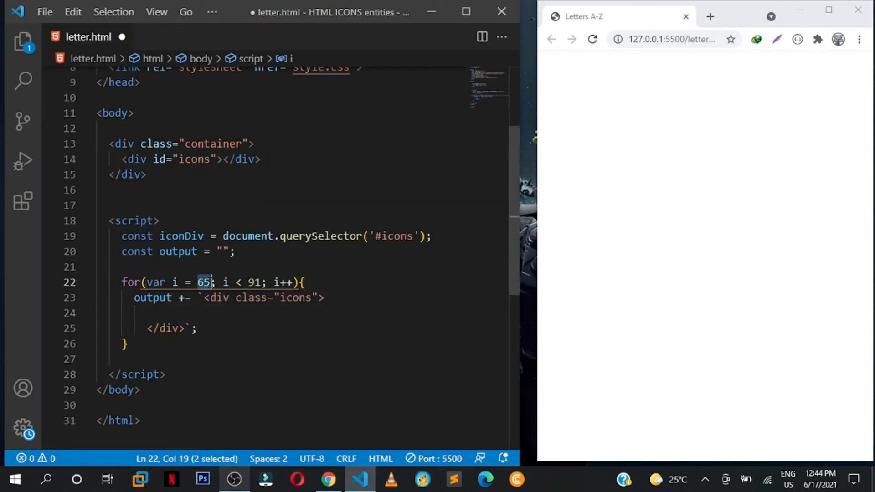
click(248, 283)
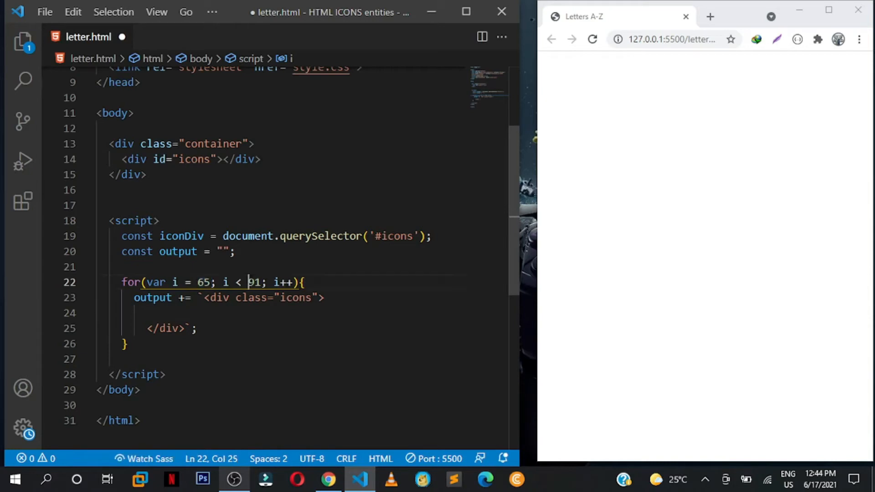
double_click(255, 282)
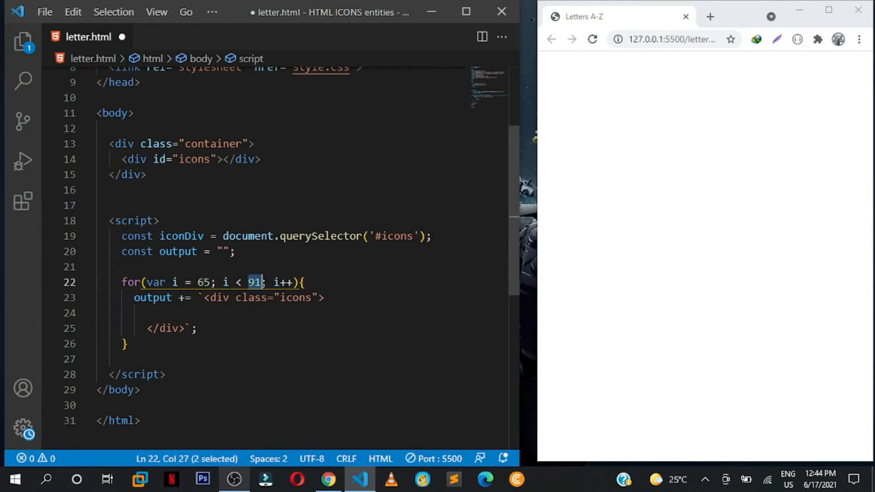
click(249, 282)
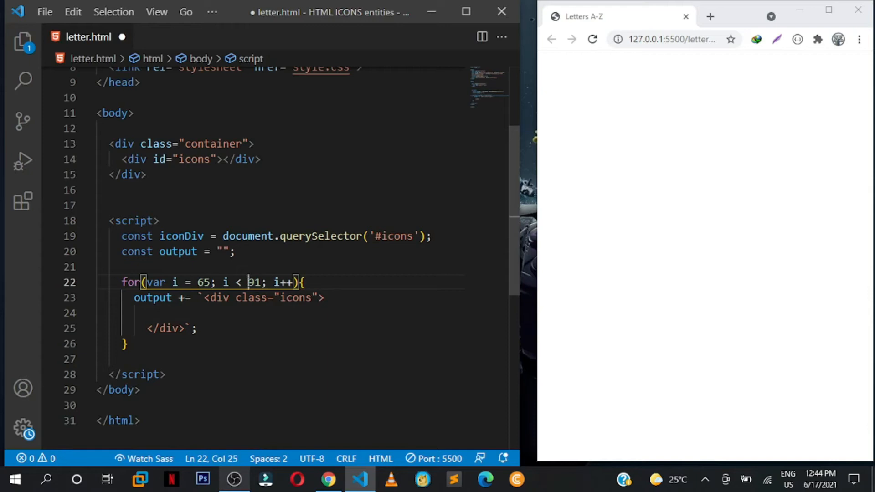
double_click(254, 281)
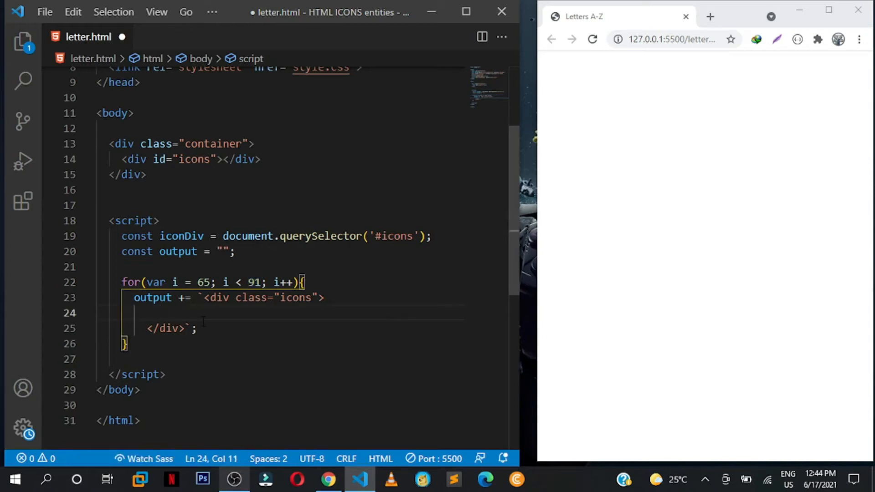
Insert the entity code &#${i}; inside the div template and save the formatted file
text(&)
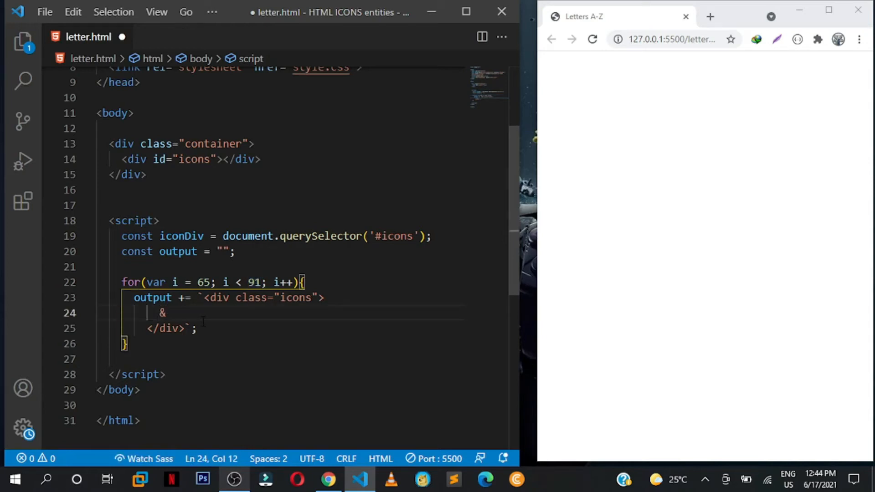
text(#)
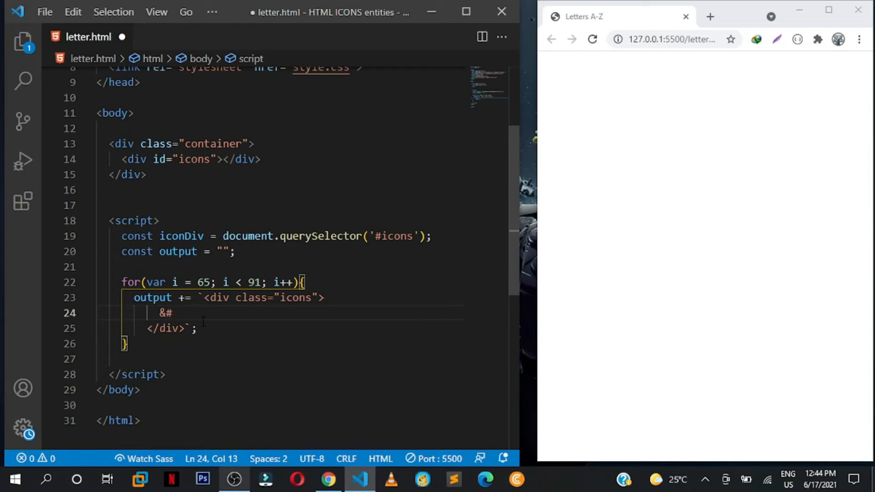
text(${})
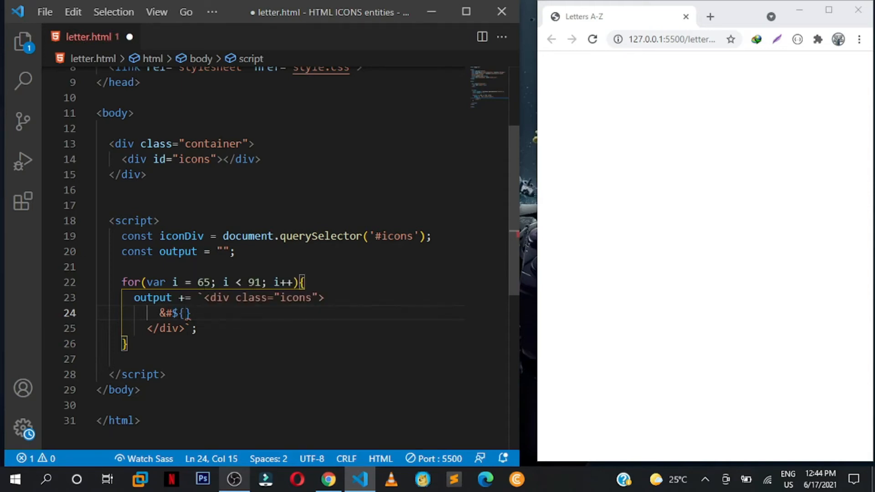
text(i)
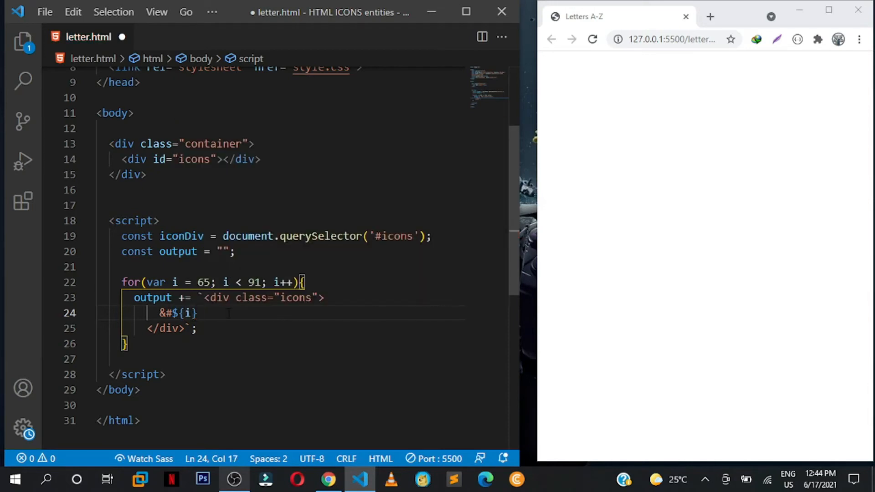
text(;)
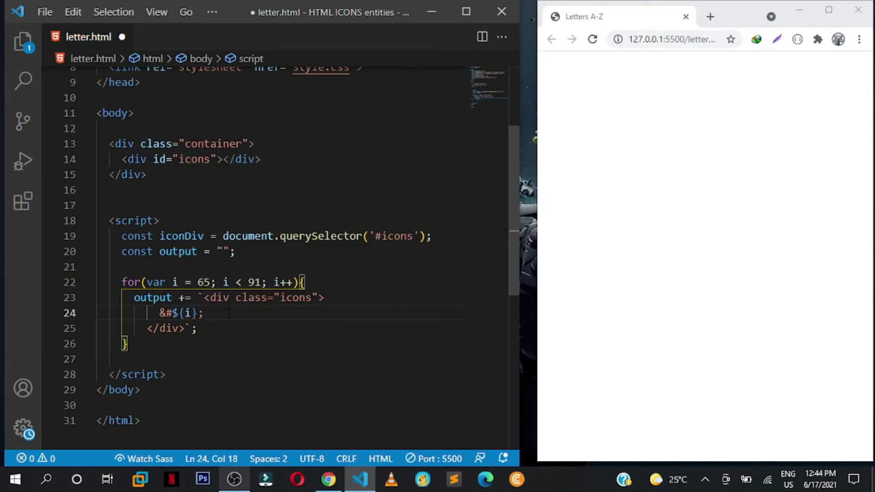
key(ctrl+s)
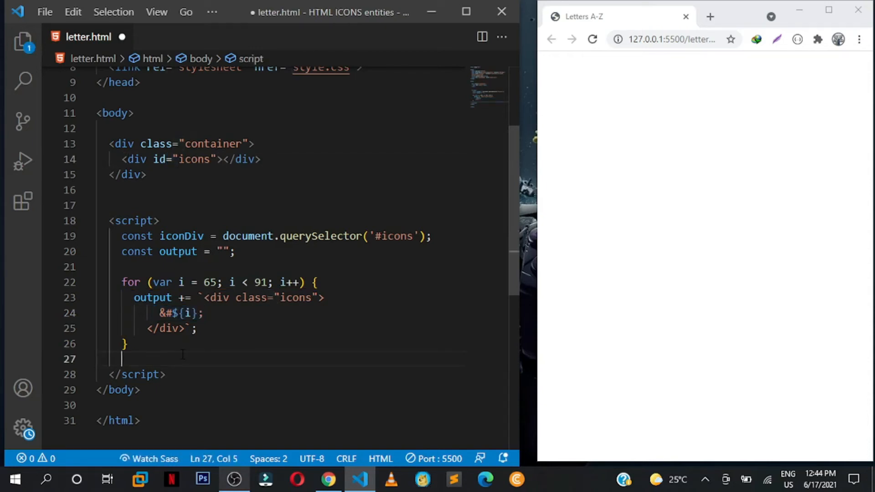
Below the loop, add iconDiv.innerHTML = output; and select the start value 65
key(Return)
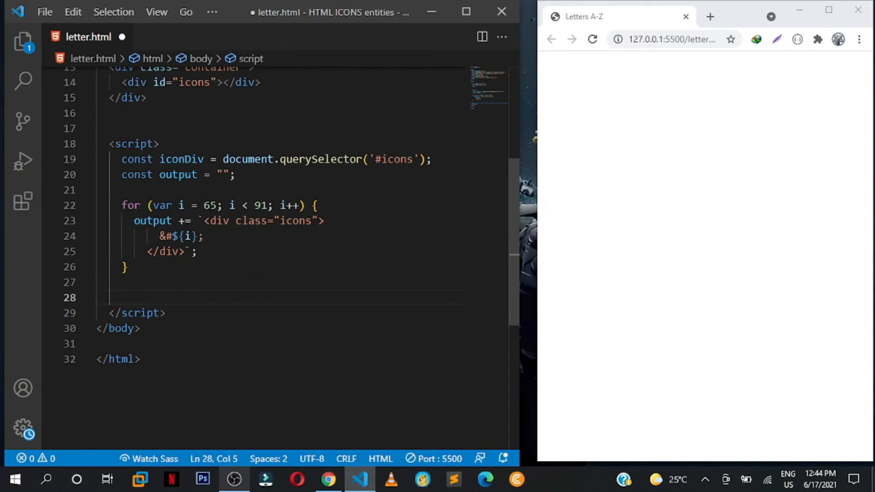
double_click(181, 159)
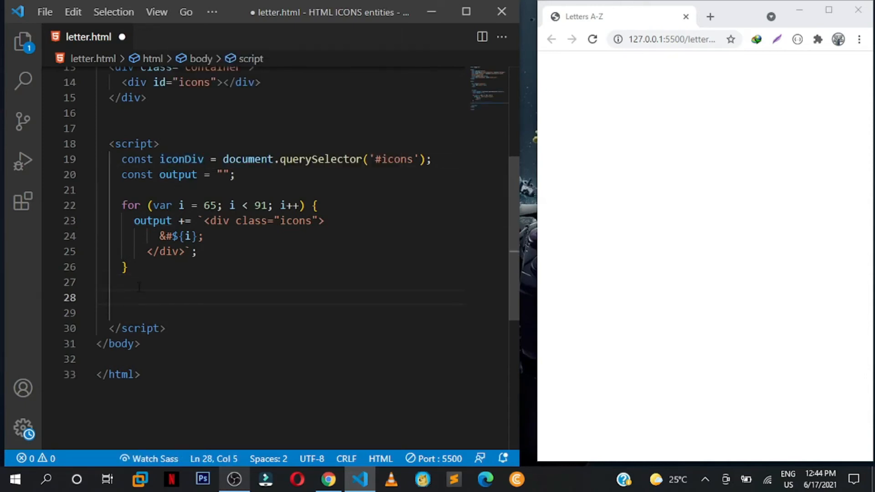
text(iconDiv.innerHTML = output;)
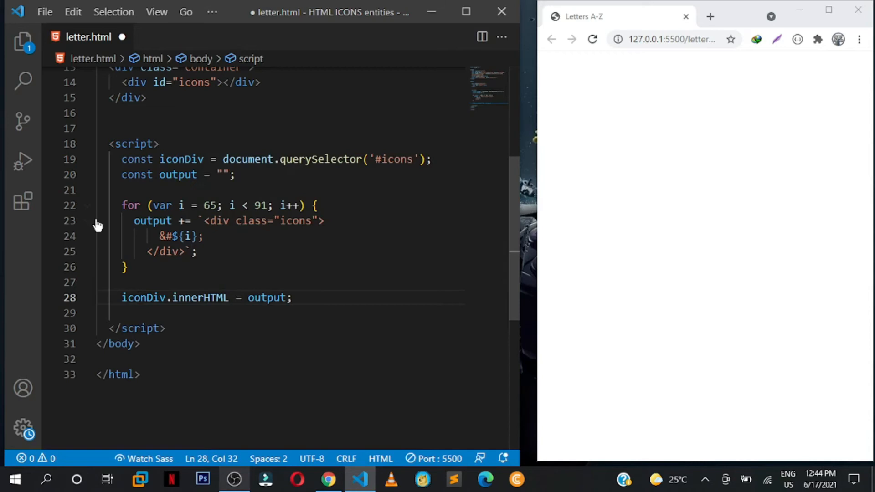
click(222, 221)
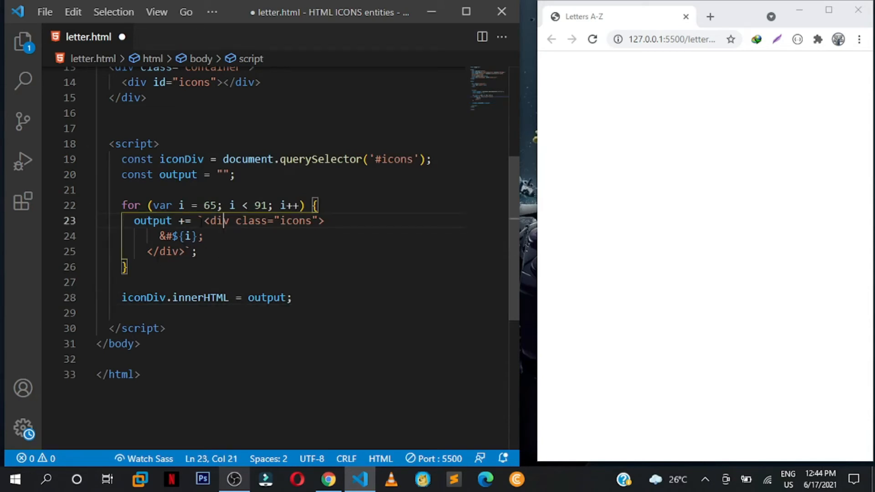
double_click(211, 205)
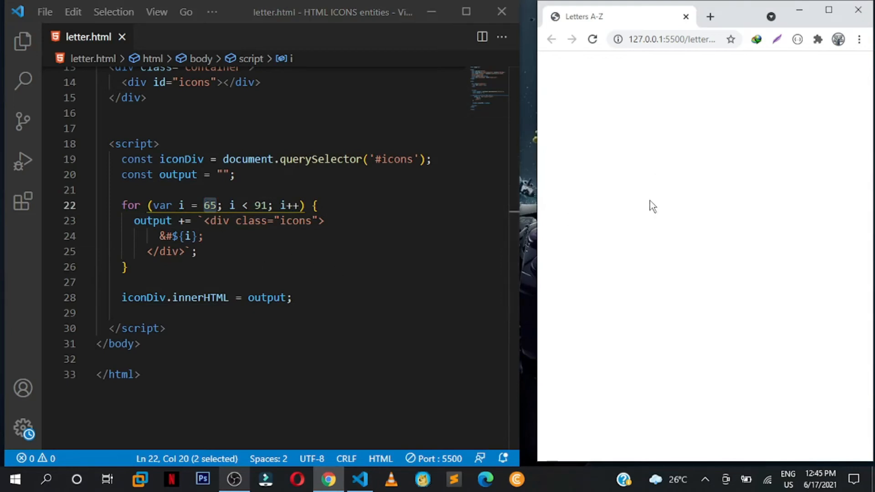
mouse_move(700, 407)
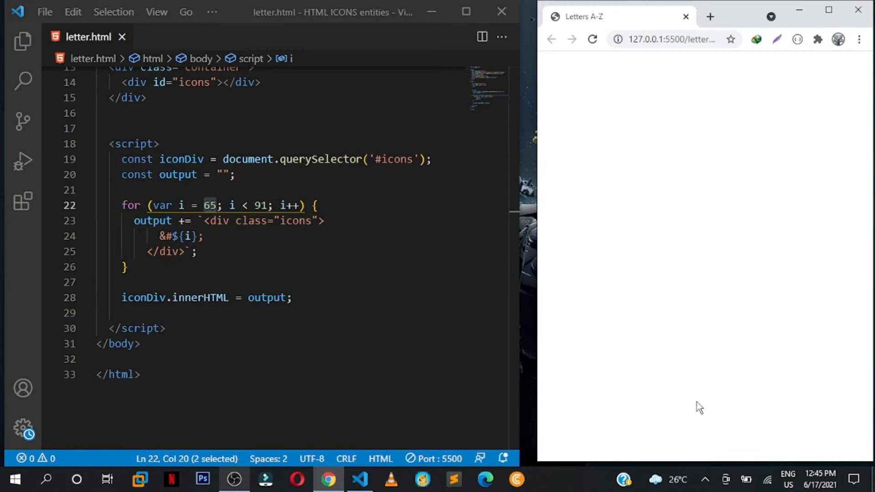
mouse_move(679, 397)
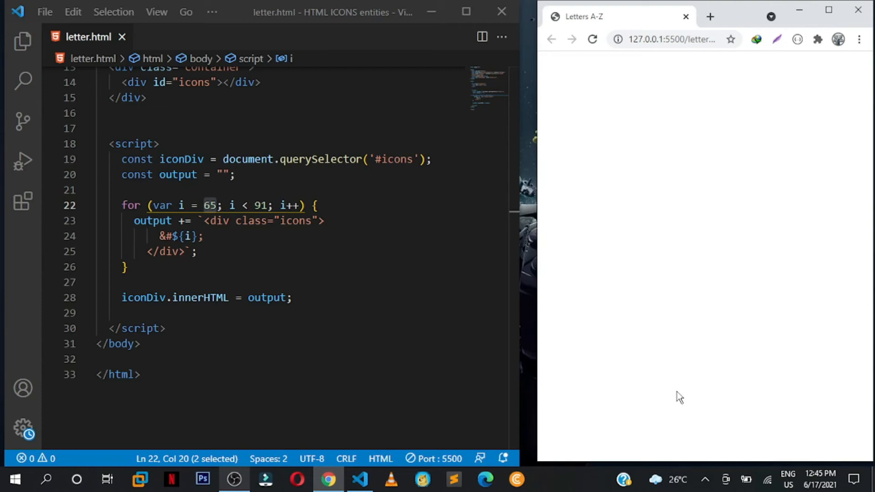
mouse_move(669, 244)
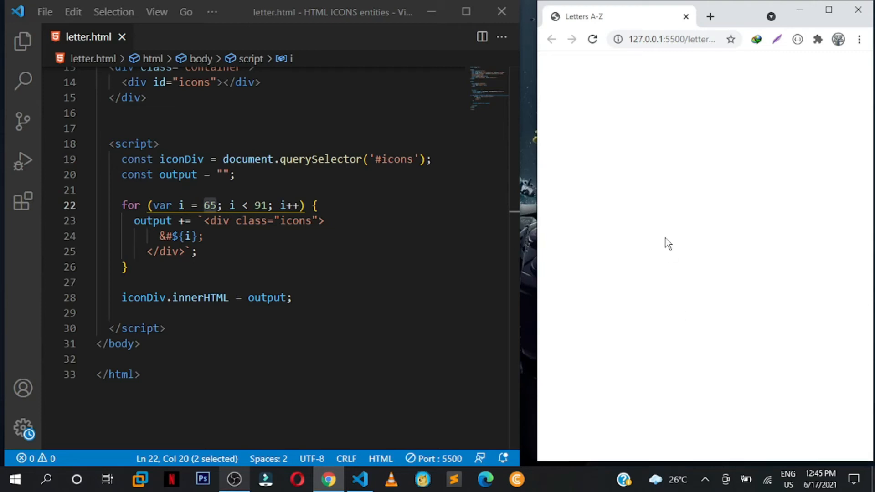
Open the DevTools Console to see the 'Assignment to constant variable' error
key(F12)
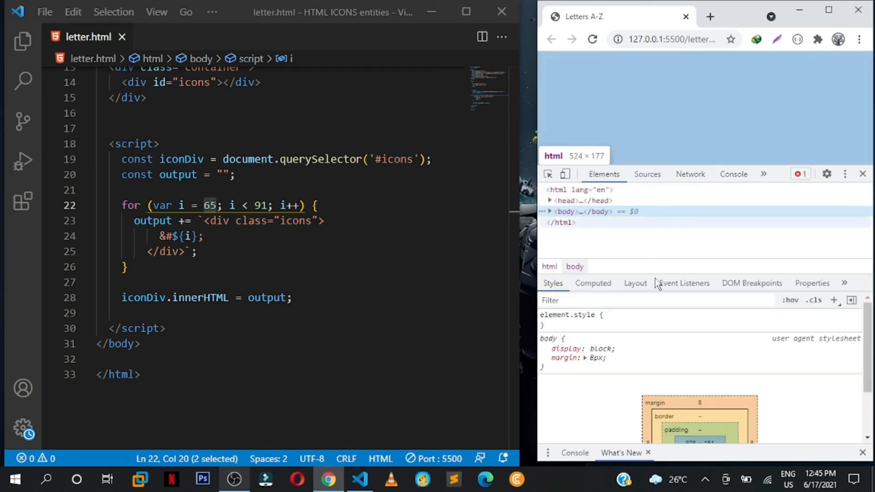
click(733, 174)
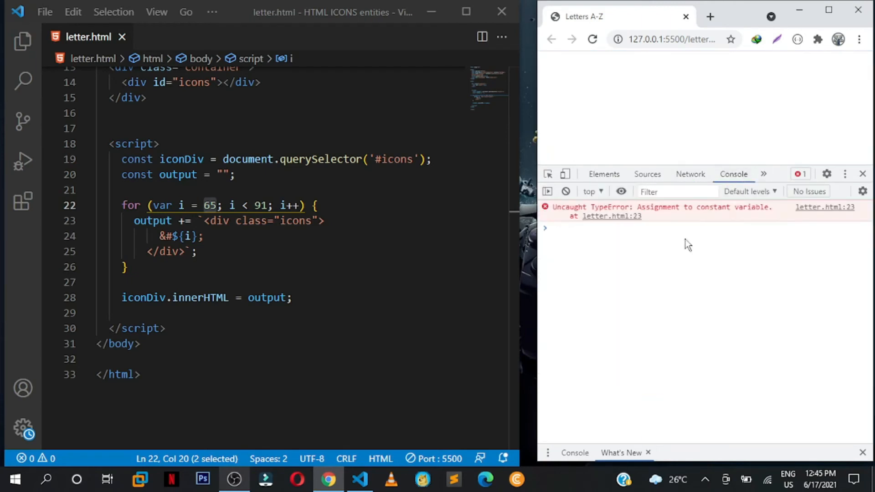
Change the output declaration from const to let, then close DevTools
double_click(136, 174)
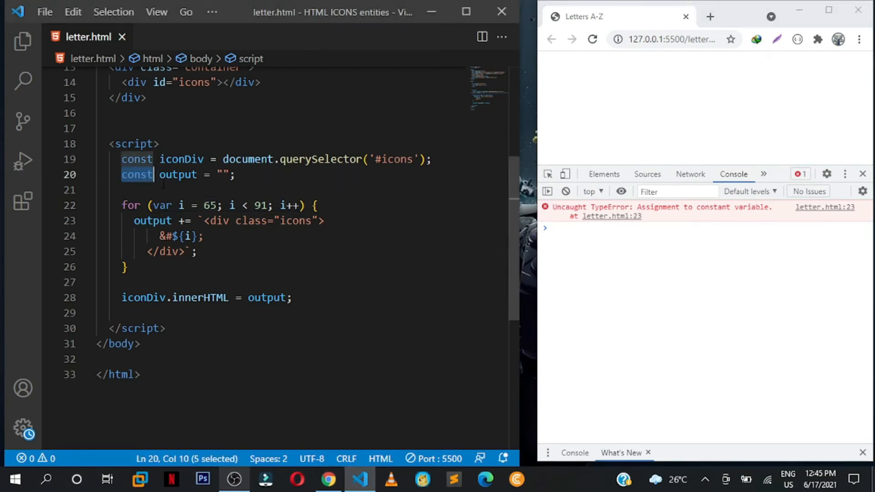
text(let)
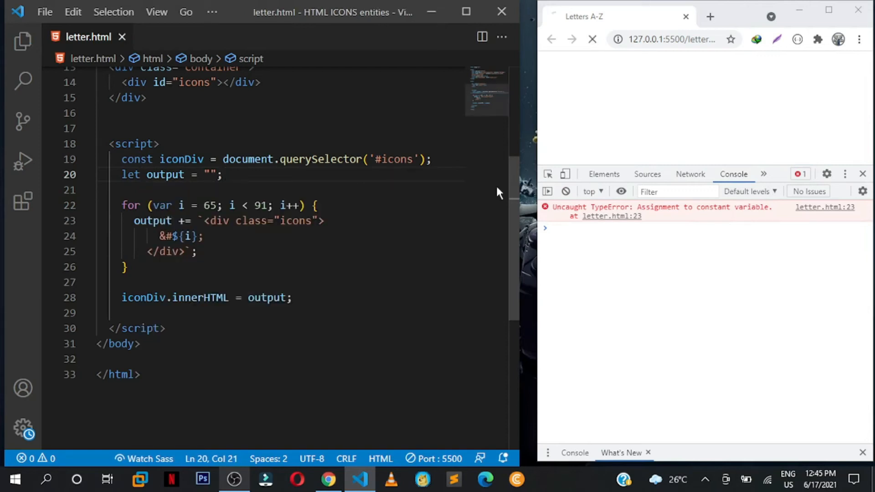
click(593, 39)
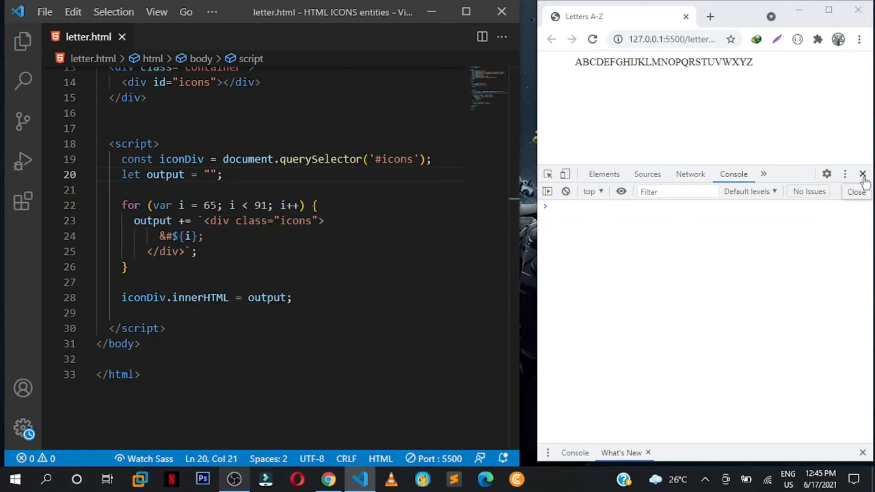
click(863, 174)
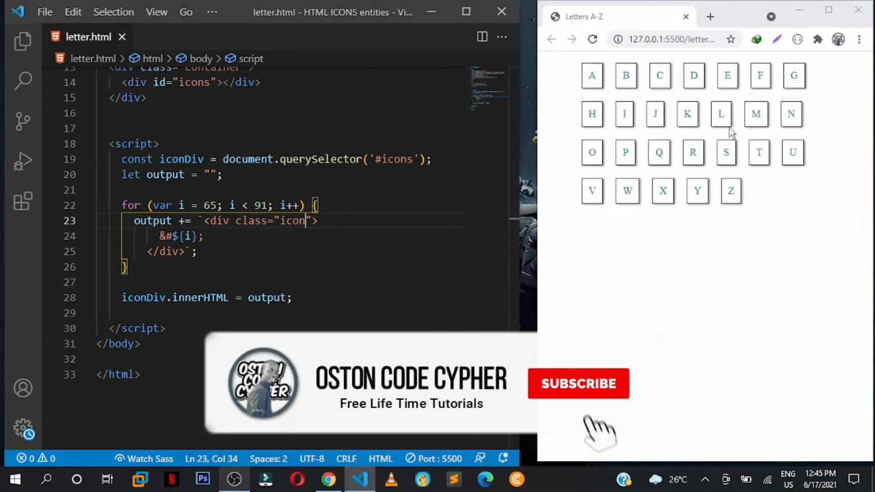
Select the let keyword and output variable on line 20 to review the declaration
click(578, 383)
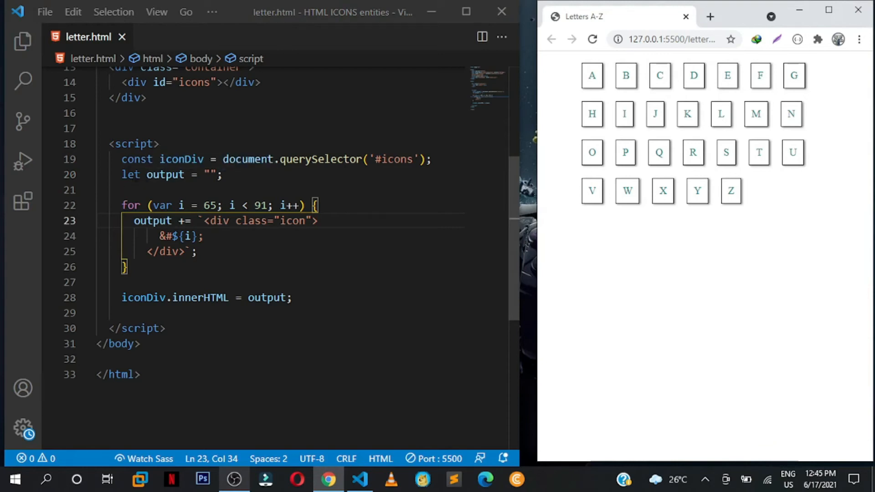
click(137, 175)
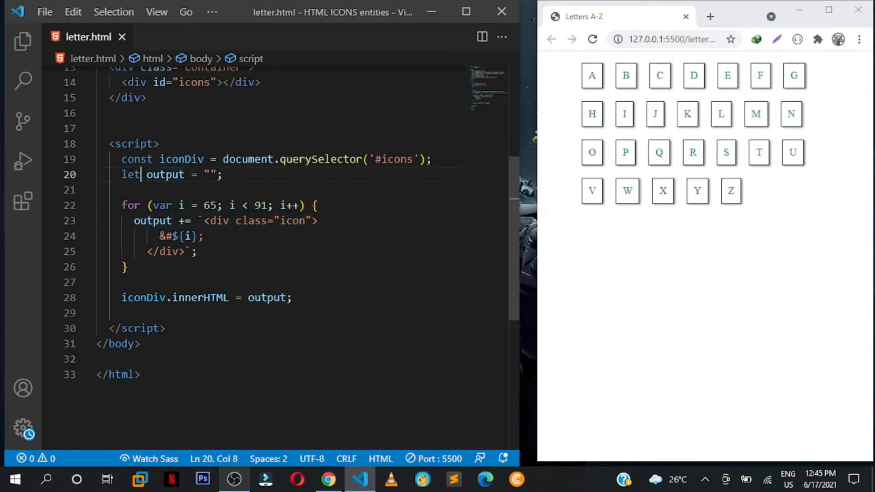
key(shift+Left)
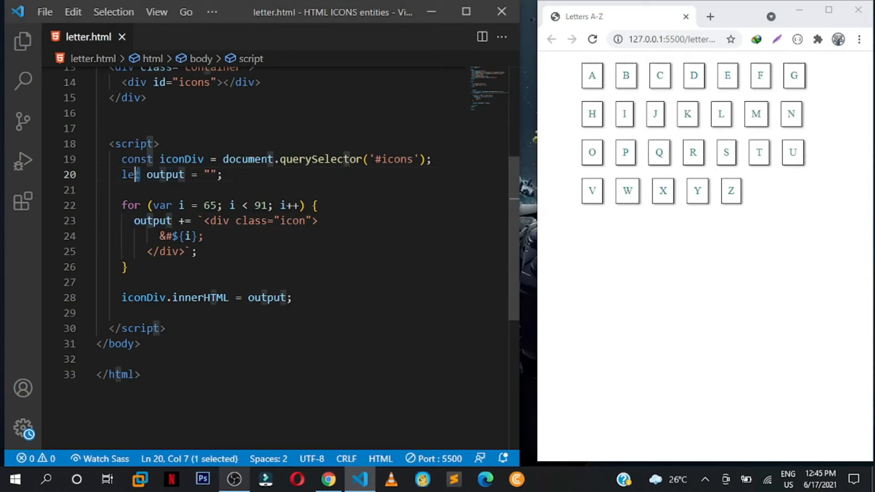
double_click(130, 175)
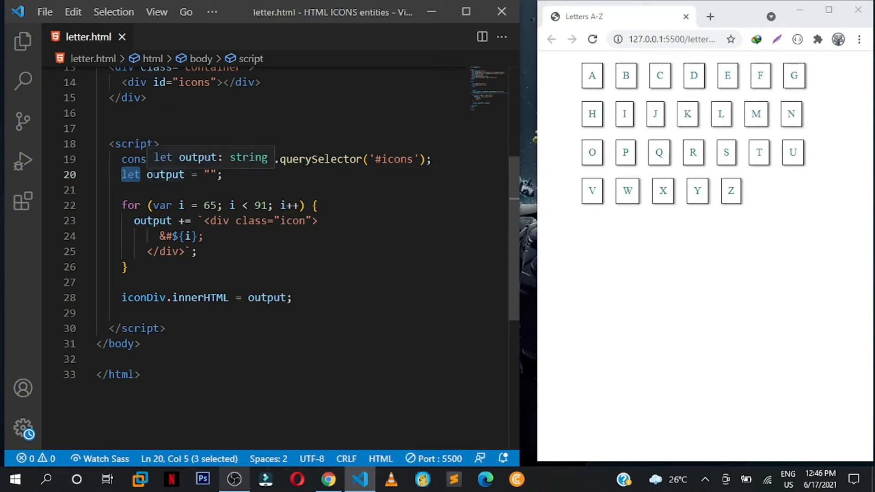
double_click(165, 174)
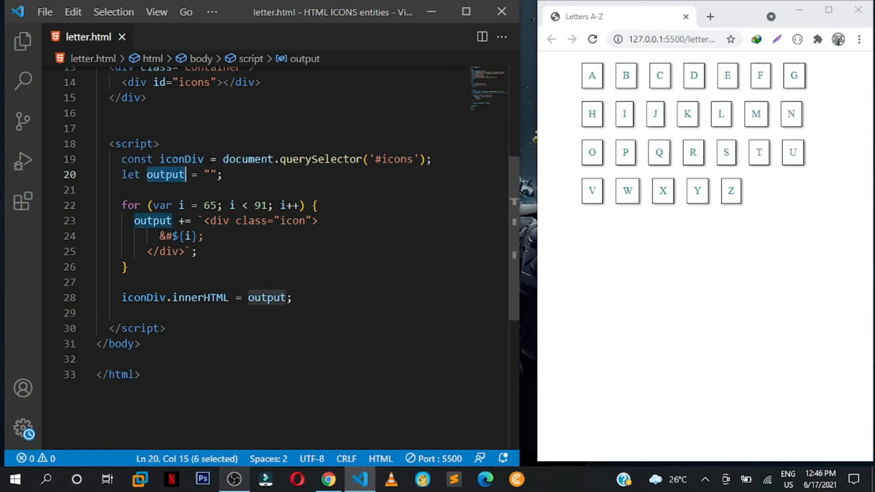
mouse_move(166, 174)
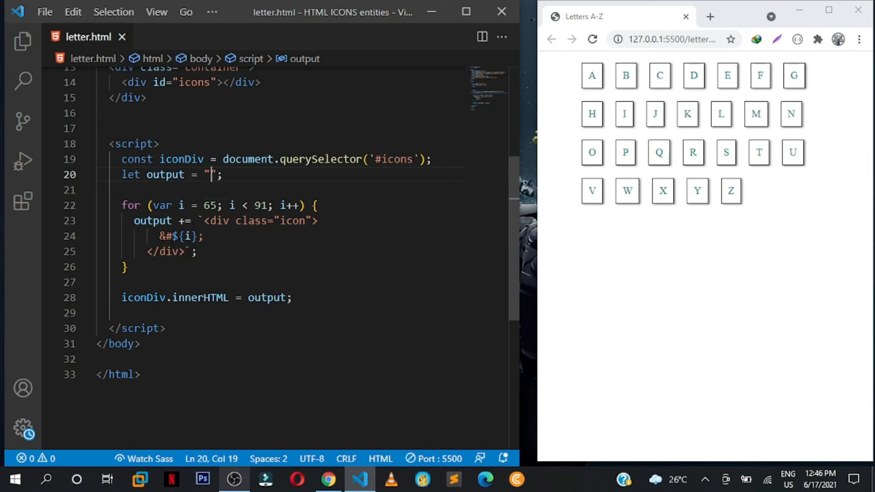
Wrap the &#${i}; entity in <span></span> inside the template literal
text(<spa)
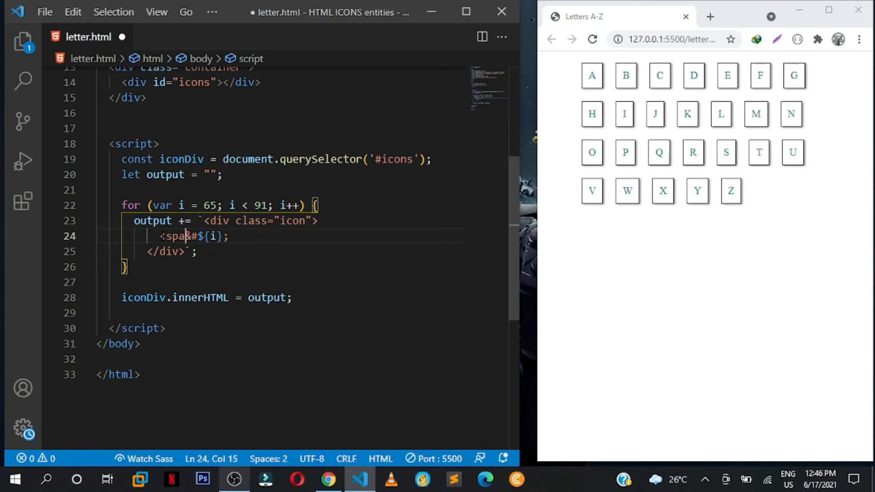
text(>&)
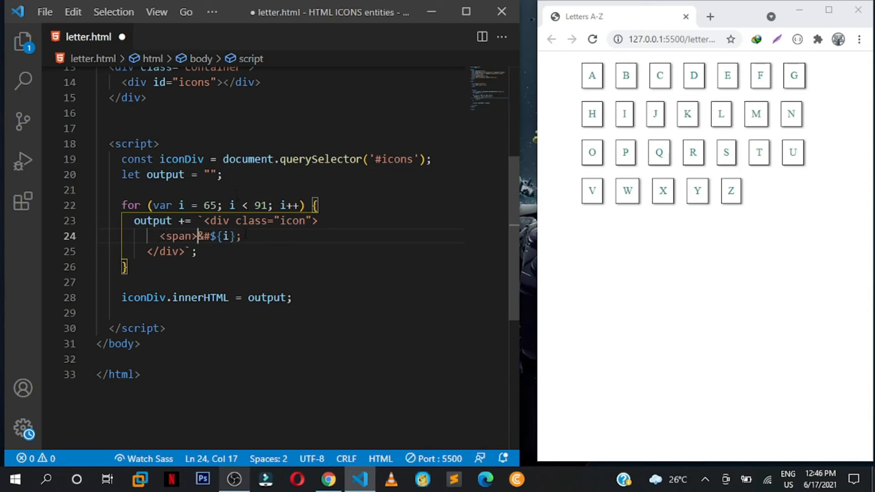
text(</)
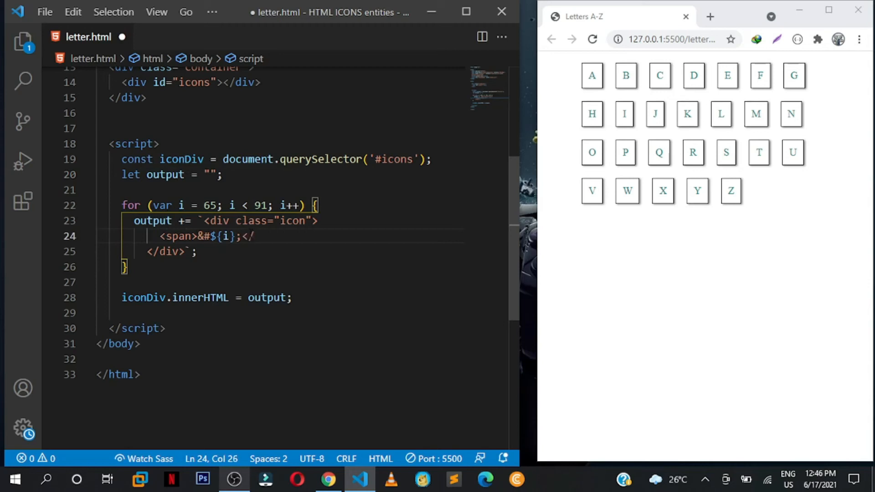
text(span>)
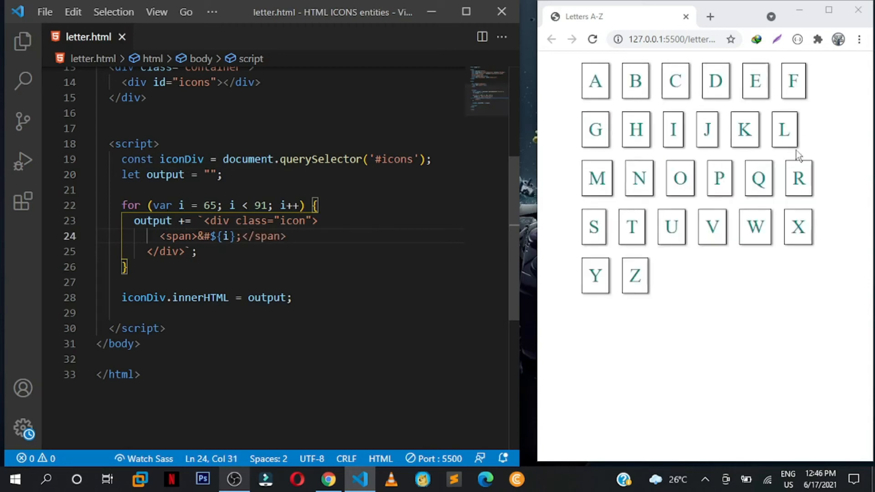
mouse_move(624, 76)
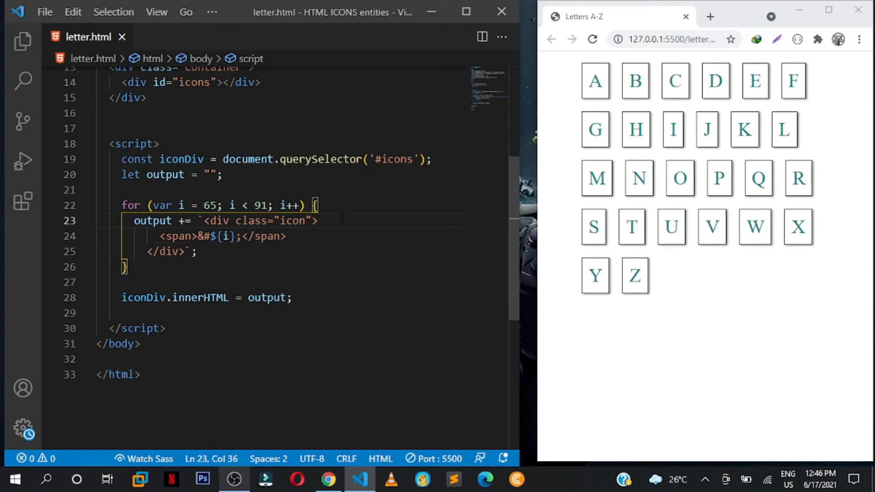
key(Enter)
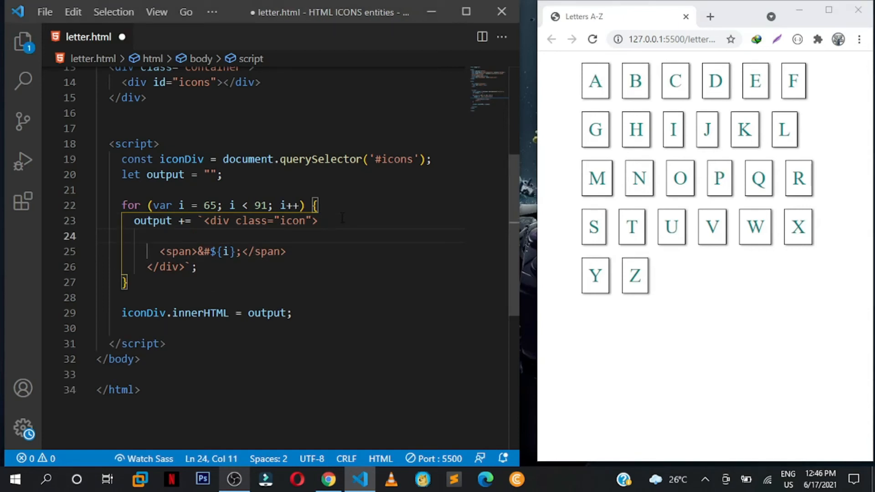
Add the escaped code &amp;#${i}; and a <br> line above each span
text(&)
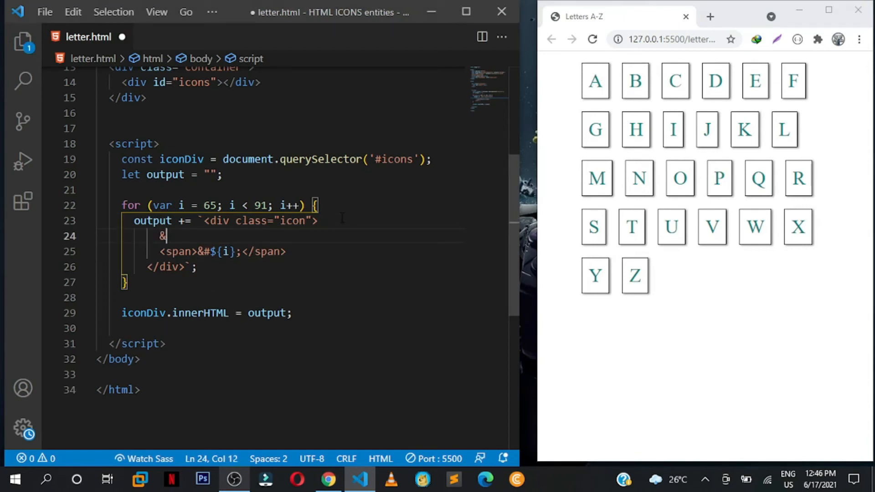
text(amp;)
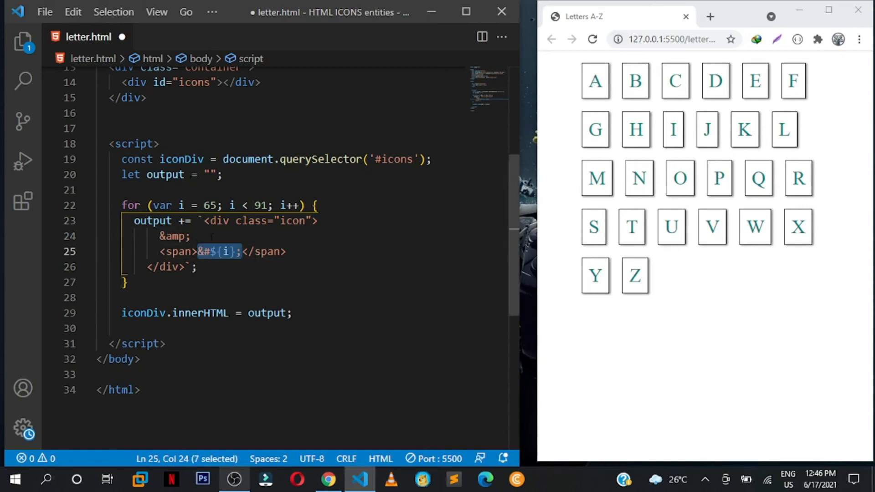
click(191, 235)
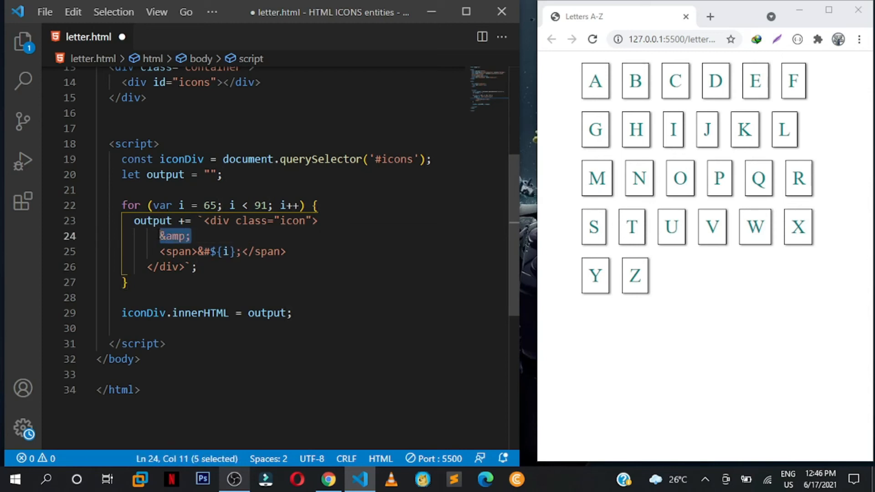
click(192, 236)
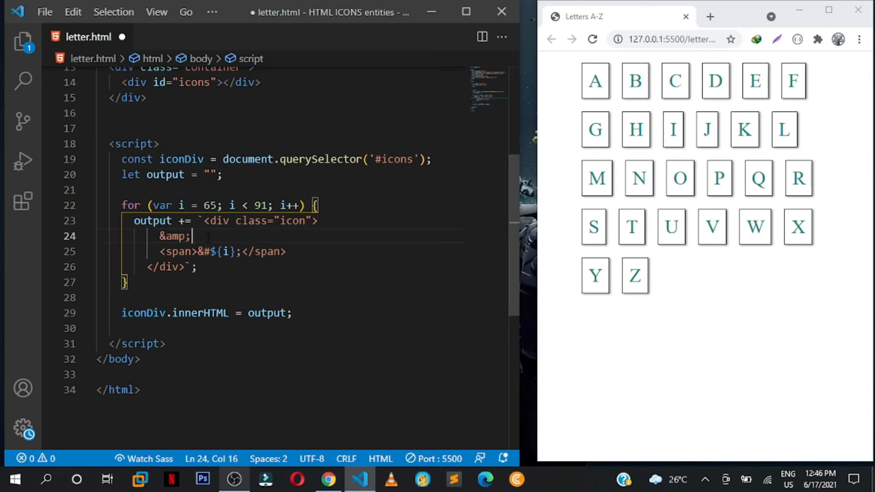
text(#)
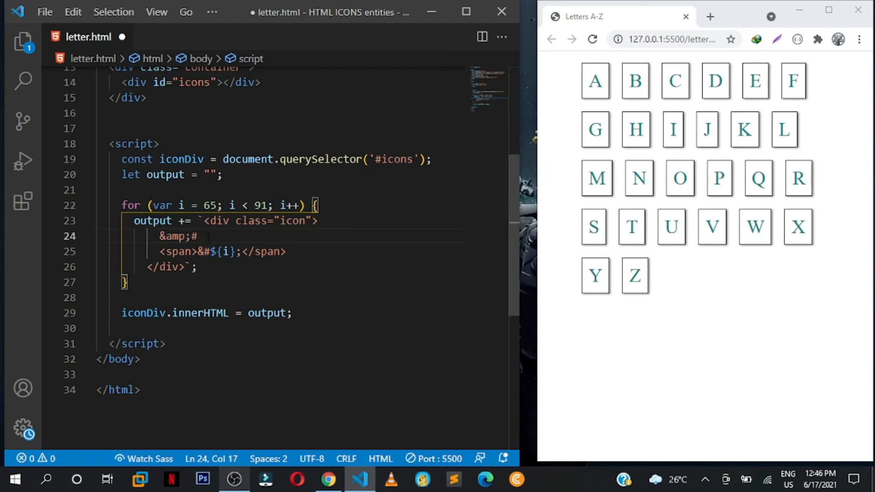
text(${})
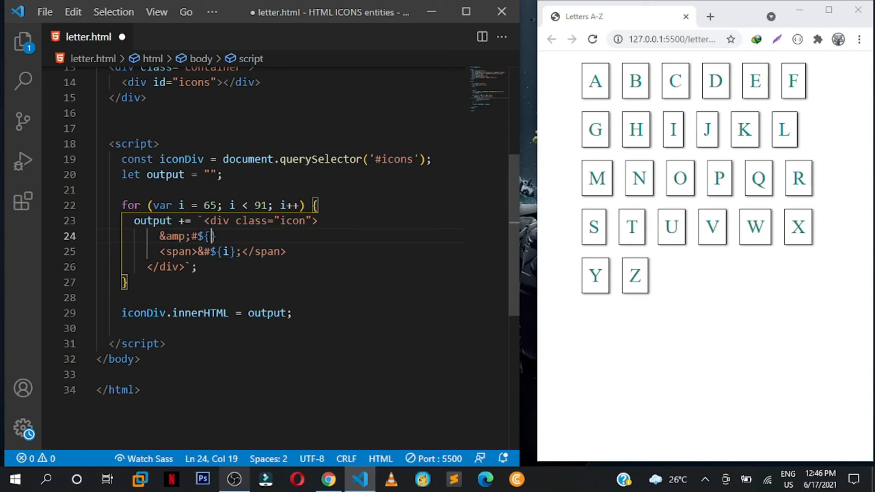
text(i)
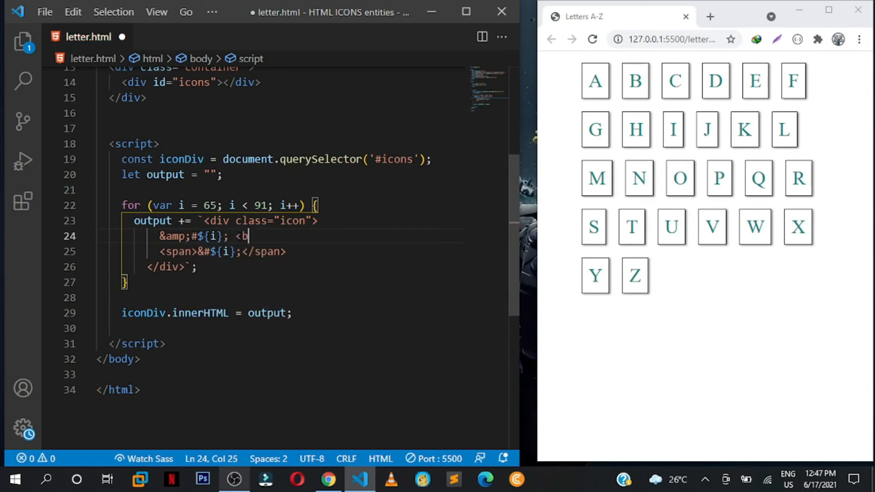
text(r>)
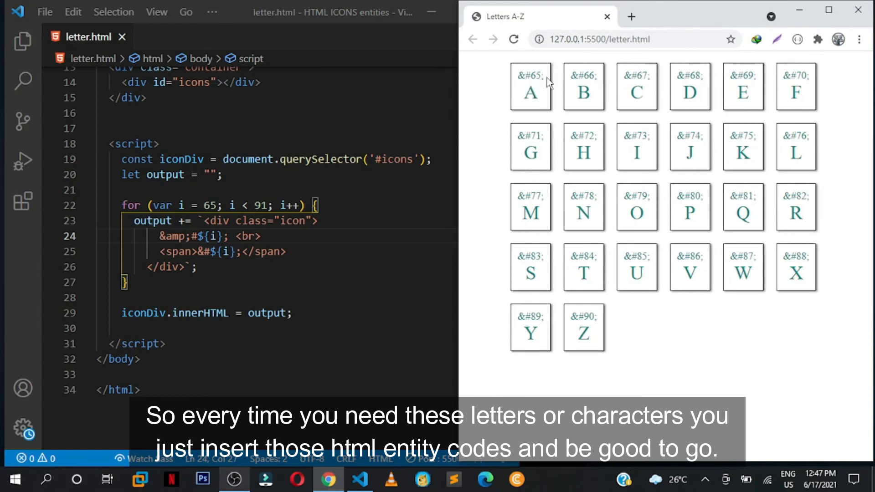
mouse_move(537, 94)
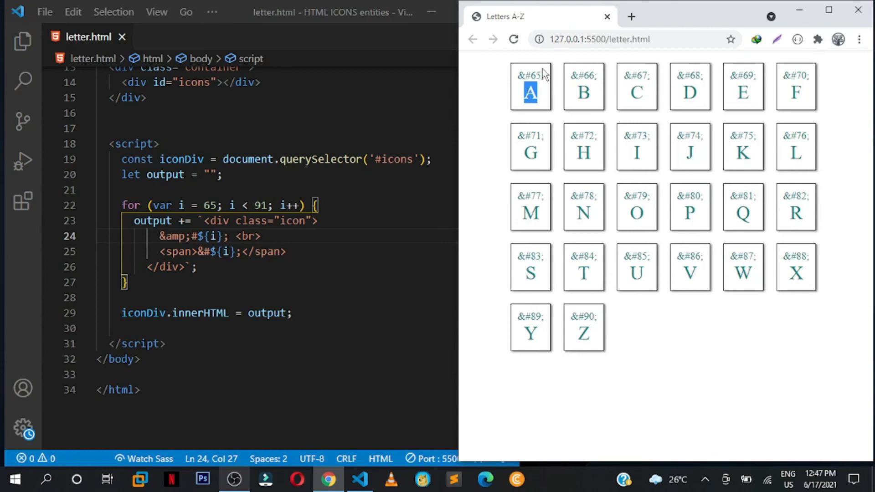
Inspect the A and Z tiles, then narrow Chrome so tiles reflow into four columns
double_click(530, 75)
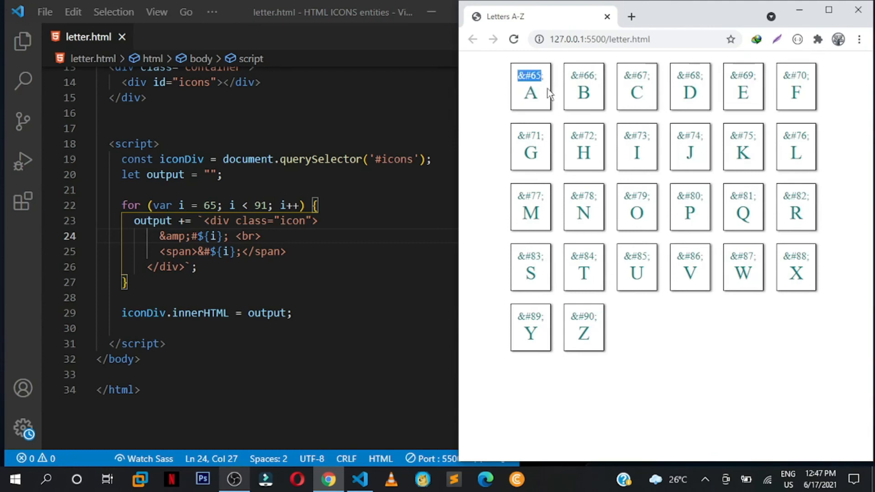
mouse_move(576, 100)
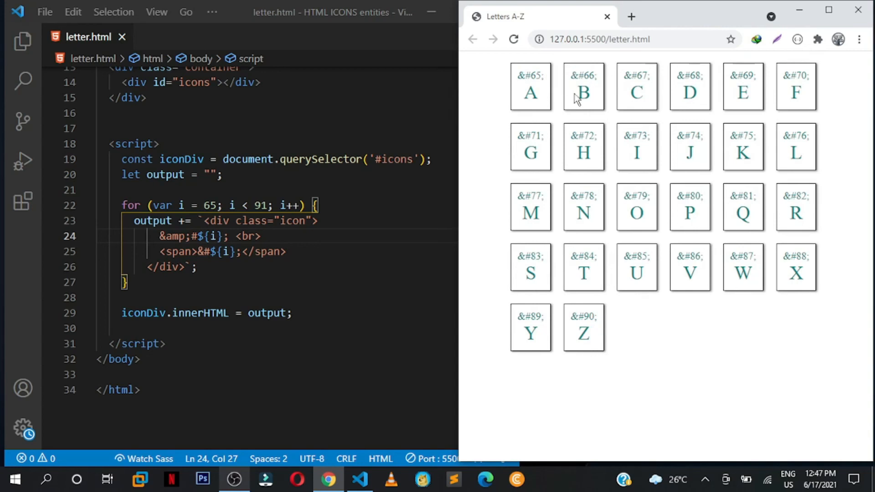
mouse_move(642, 91)
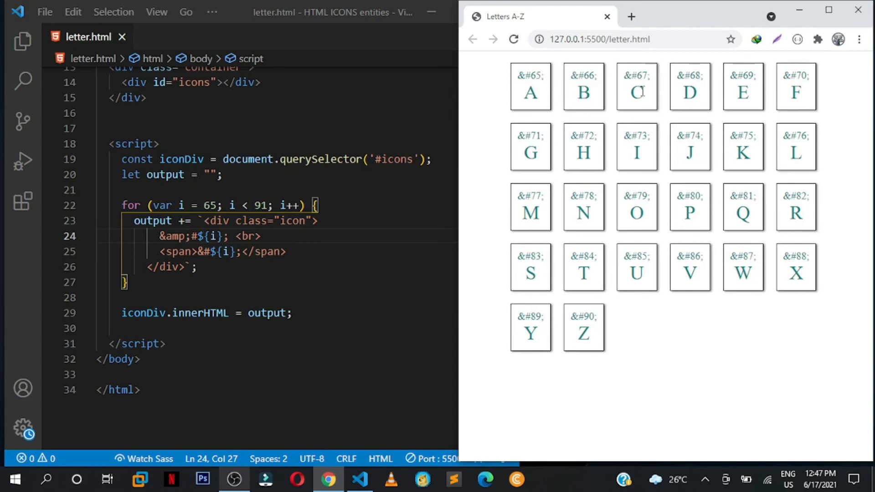
mouse_move(527, 254)
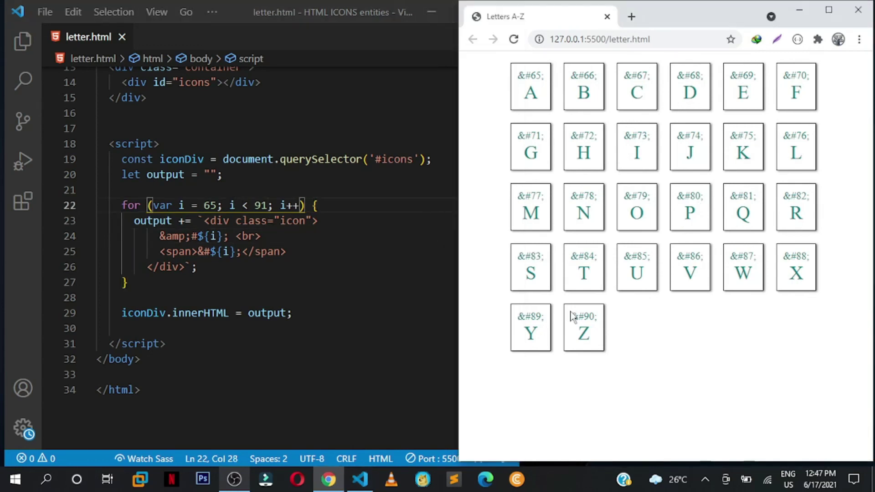
double_click(583, 316)
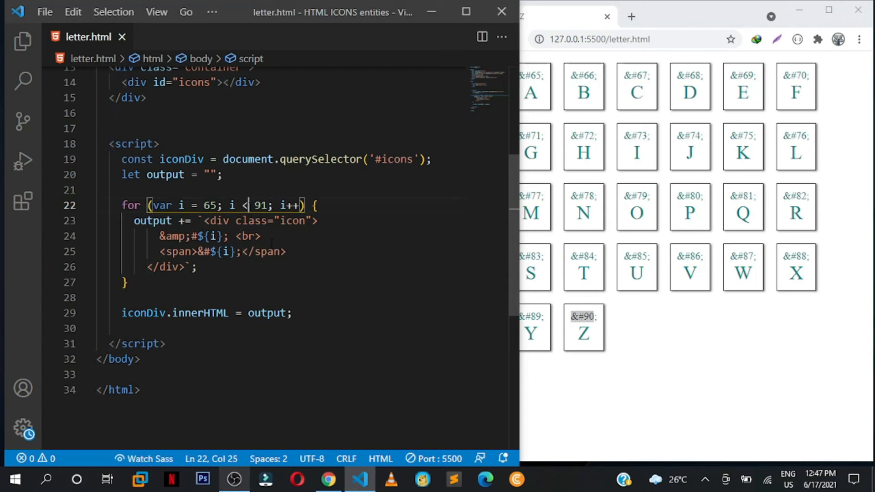
text(=)
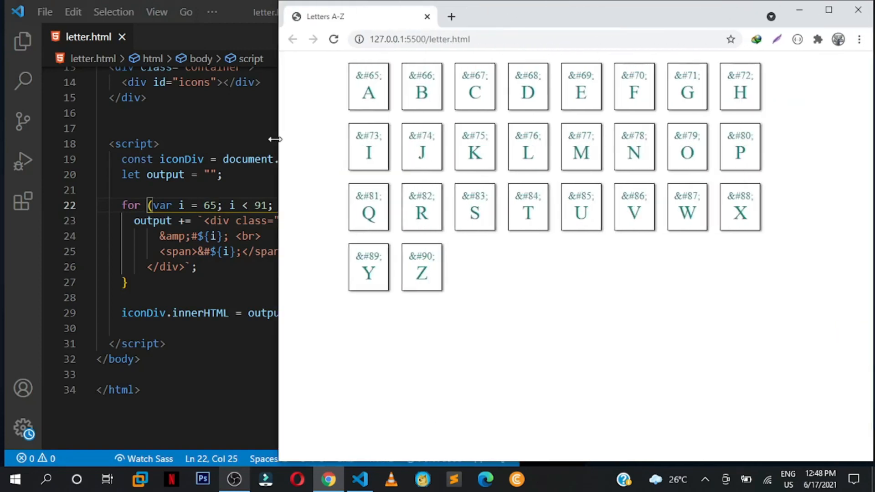
drag(279, 140, 536, 139)
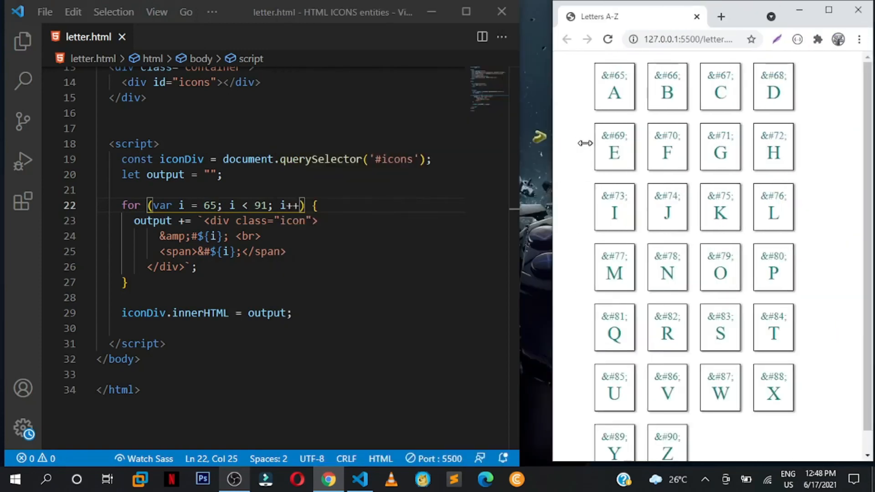